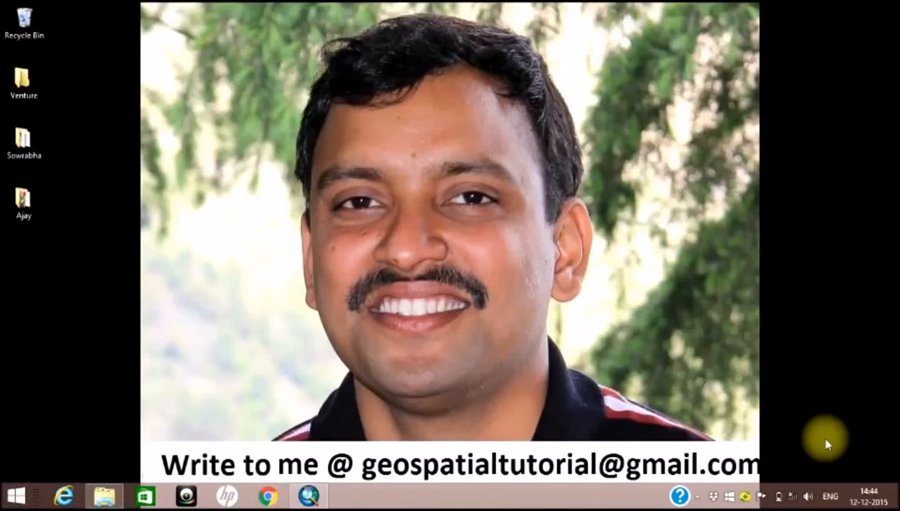
# Begin with a blank, untitled ArcMap document containing no layers
pyautogui.click(308, 495)
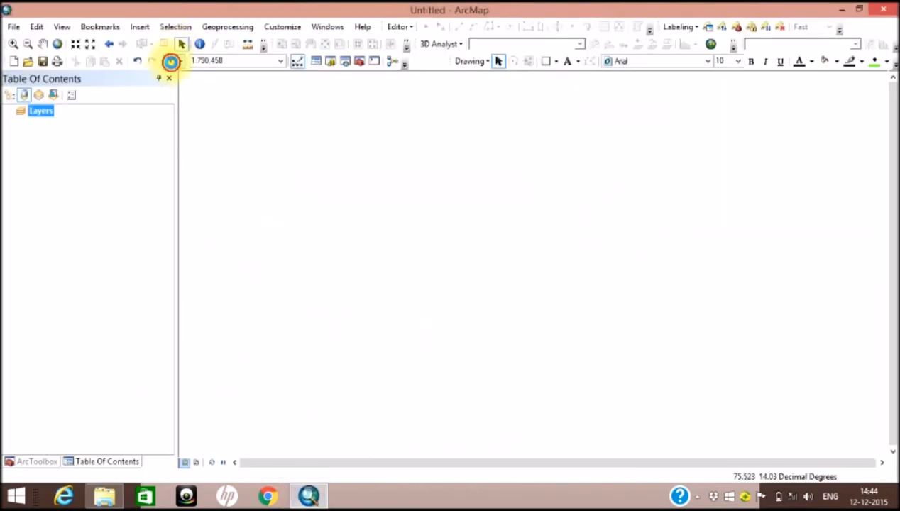
# Add the cdnd43q_v1.1r1.tif DEM raster to the map and inspect its cell values
pyautogui.click(170, 61)
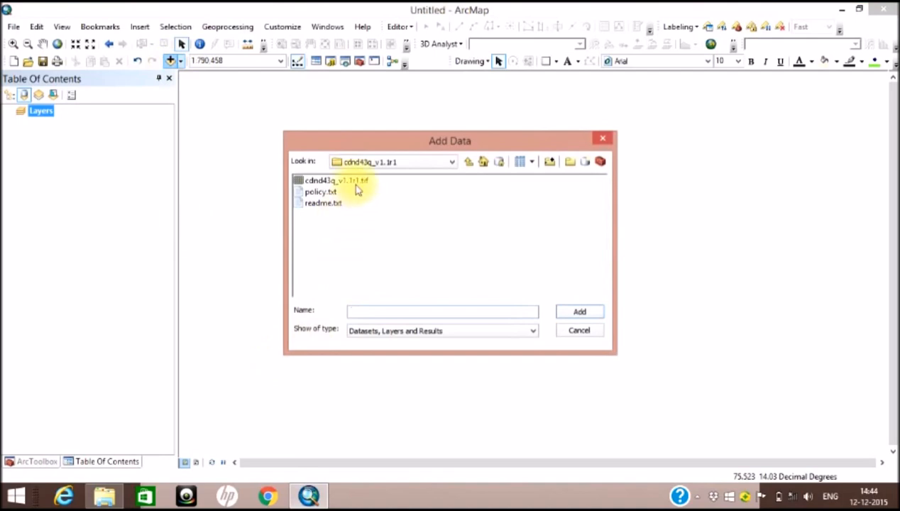
pyautogui.click(334, 179)
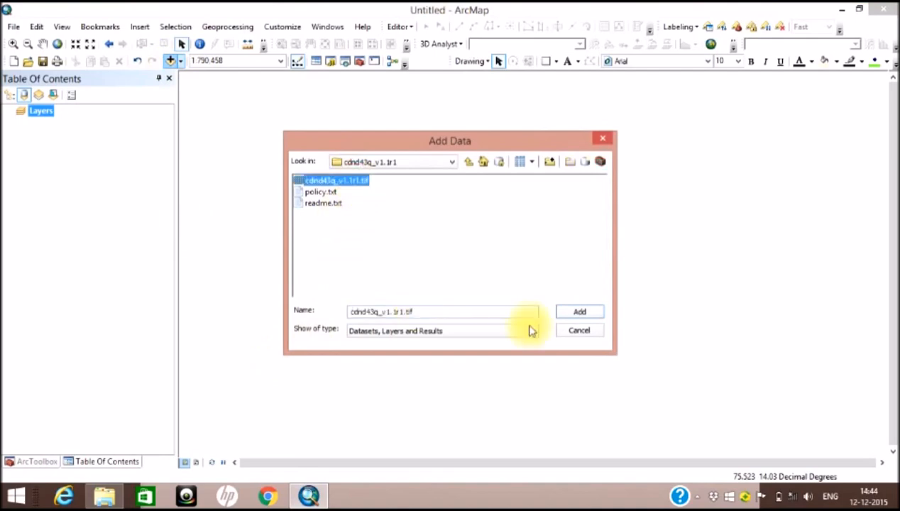
pyautogui.click(580, 312)
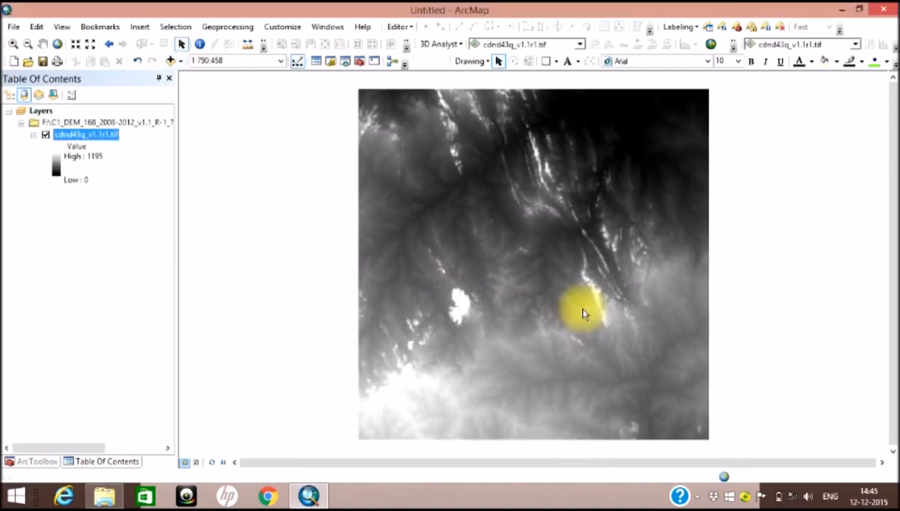
pyautogui.click(201, 44)
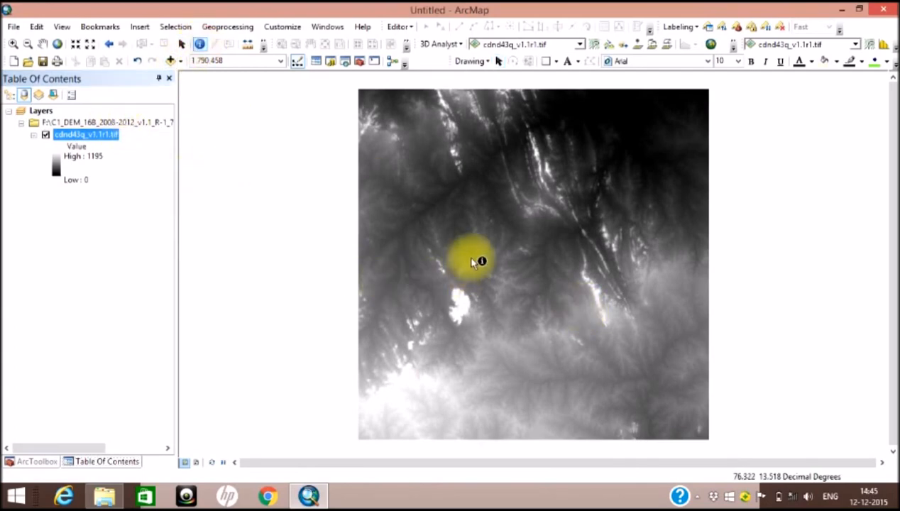
pyautogui.click(471, 258)
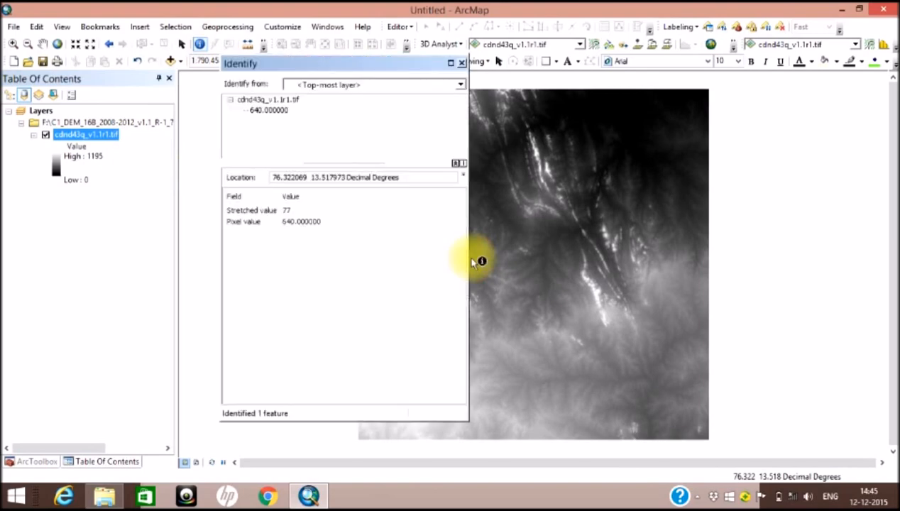
pyautogui.moveTo(309, 226)
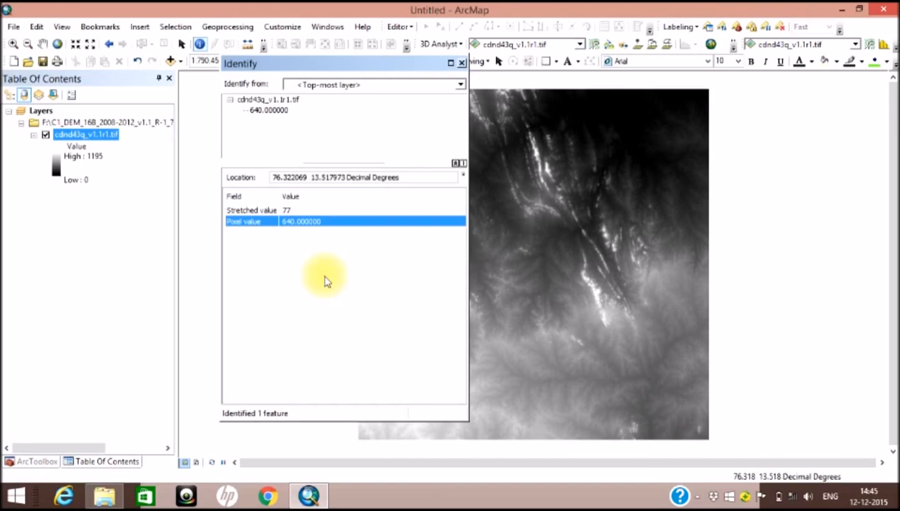
pyautogui.moveTo(317, 273)
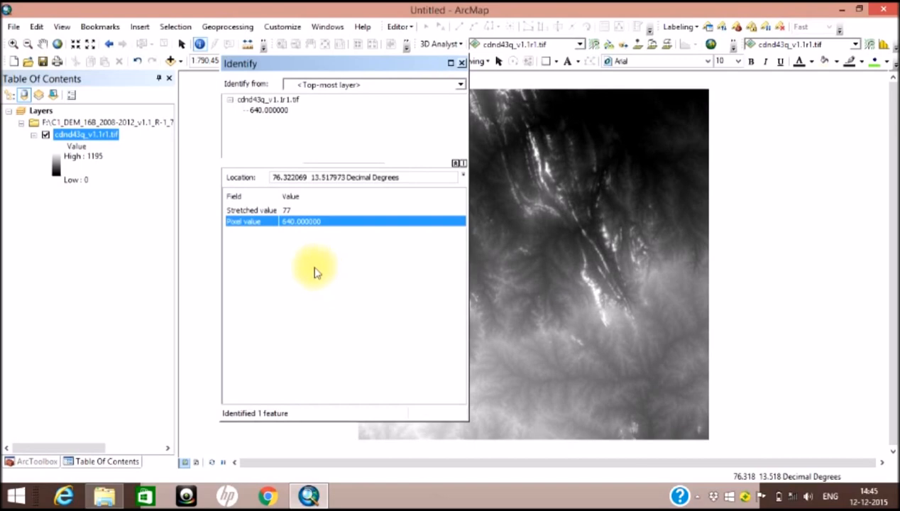
pyautogui.moveTo(315, 266)
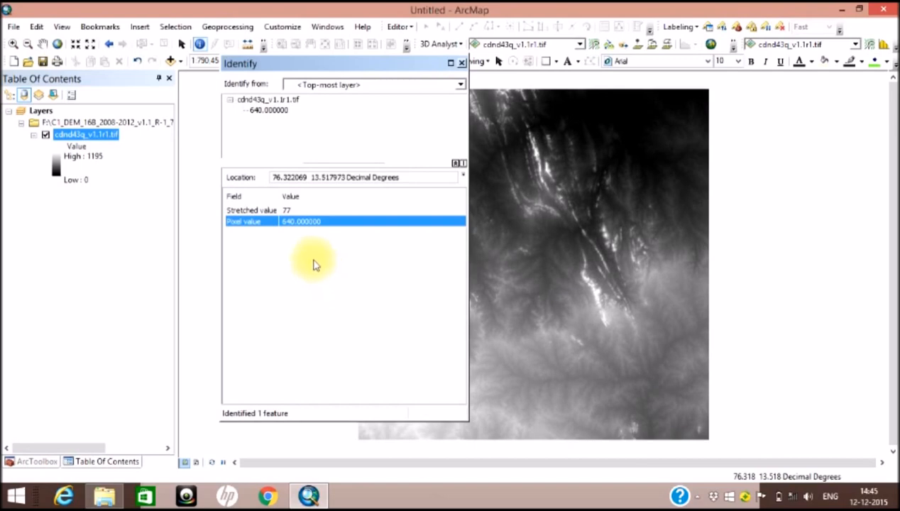
pyautogui.moveTo(400, 117)
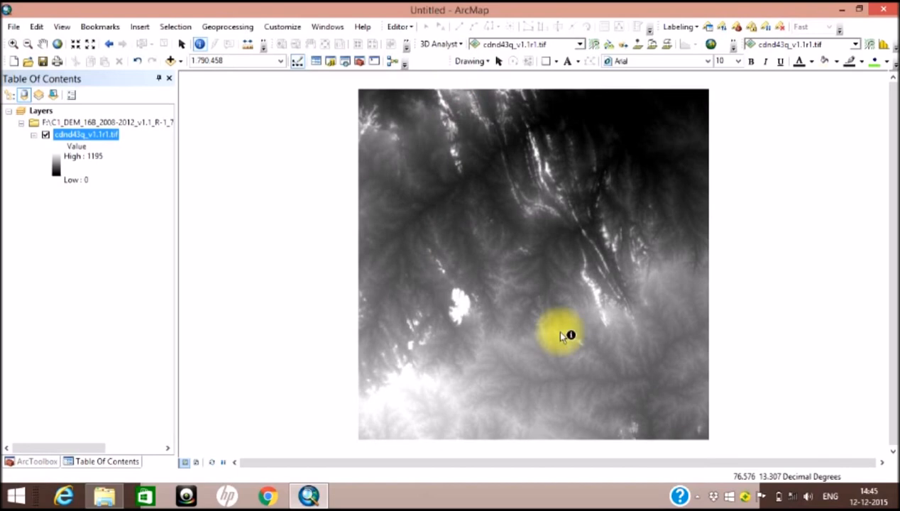
pyautogui.moveTo(554, 335)
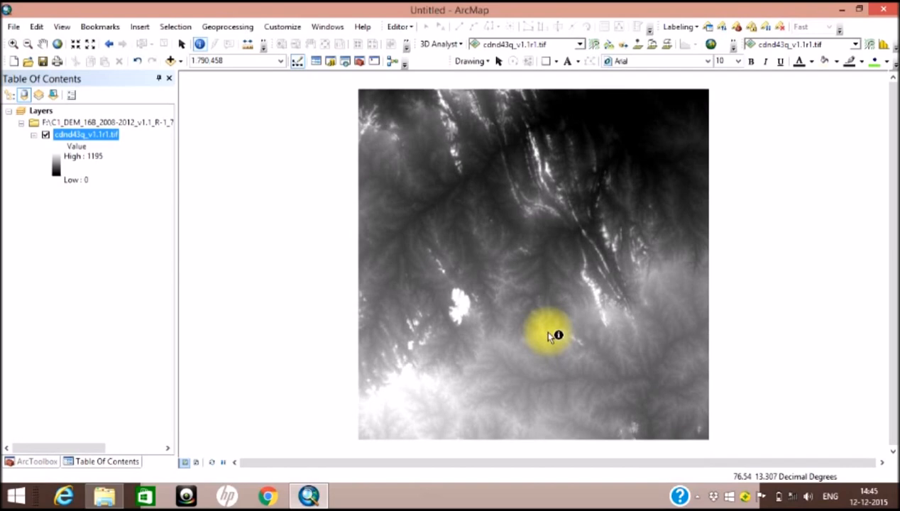
pyautogui.moveTo(593, 44)
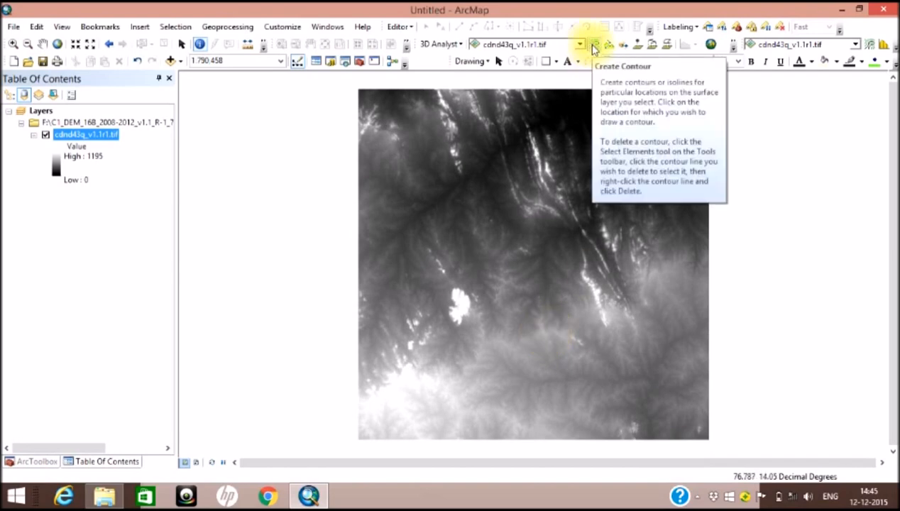
# With 3D Analyst's Create Contour, draw a contour through a lower-right DEM point at 682.543
pyautogui.click(594, 44)
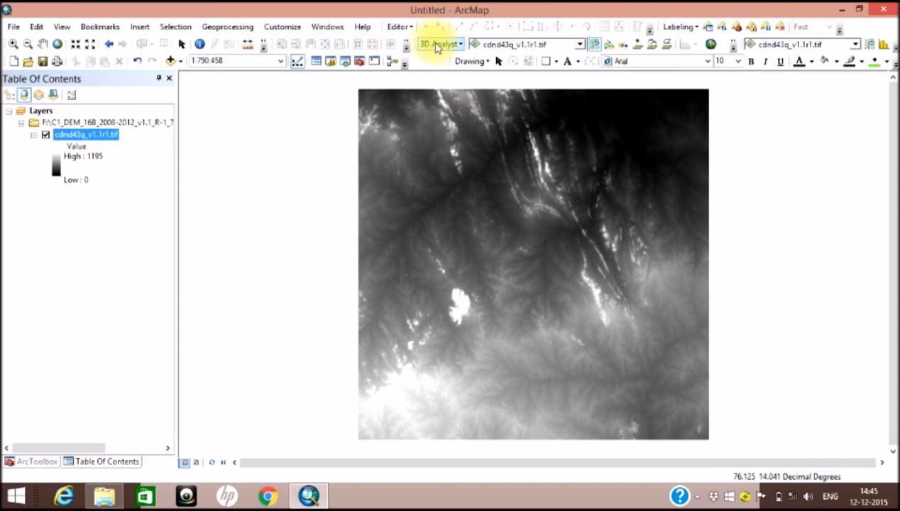
pyautogui.click(436, 44)
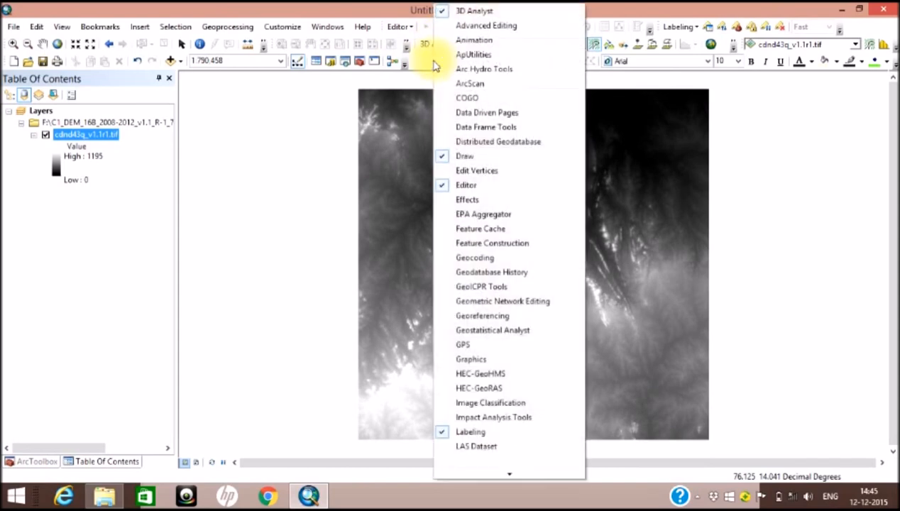
pyautogui.moveTo(474, 11)
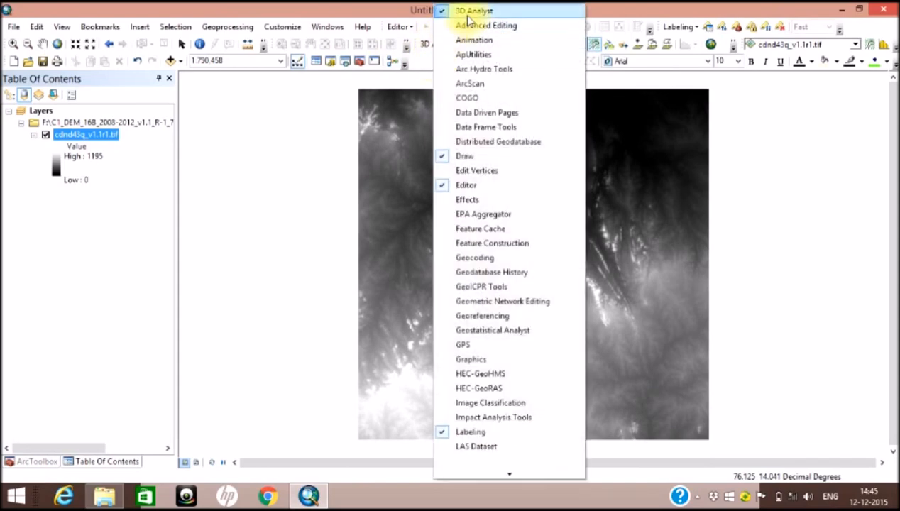
pyautogui.click(473, 11)
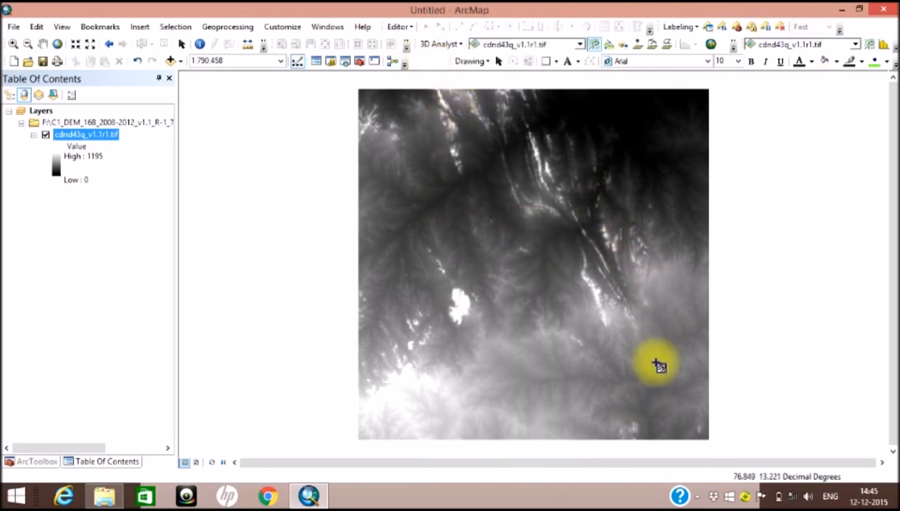
pyautogui.click(652, 409)
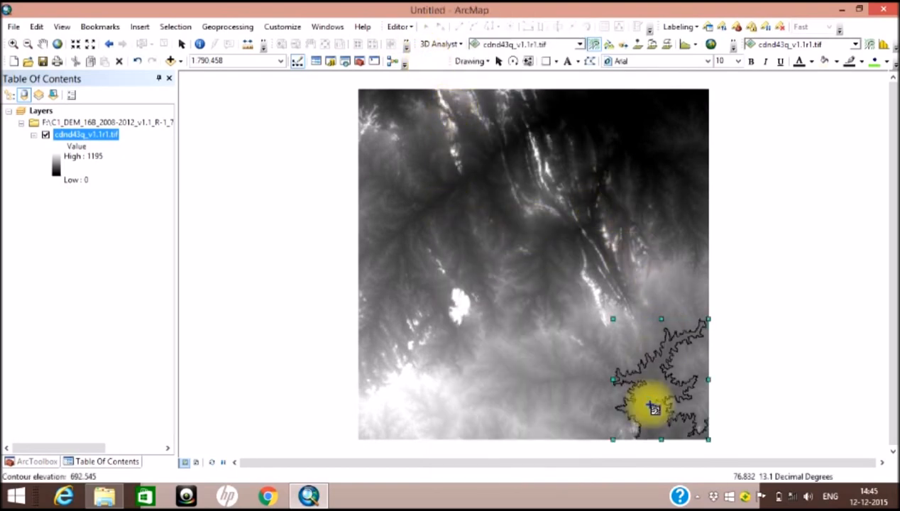
pyautogui.moveTo(503, 363)
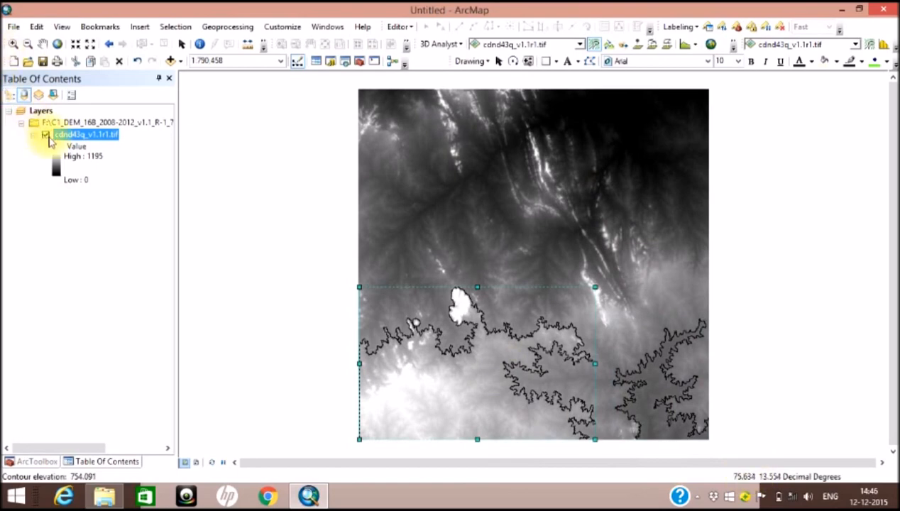
# Hide the DEM layer so only the drawn contour lines remain visible
pyautogui.click(45, 133)
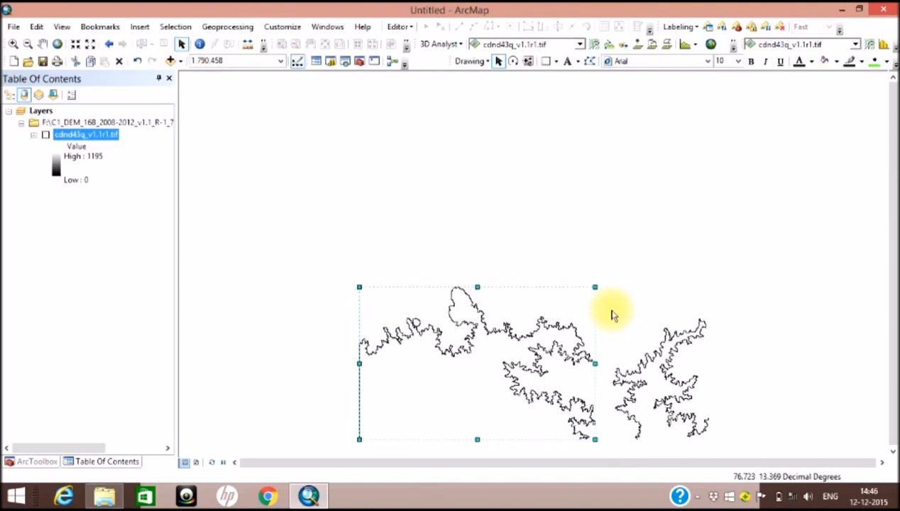
pyautogui.moveTo(638, 341)
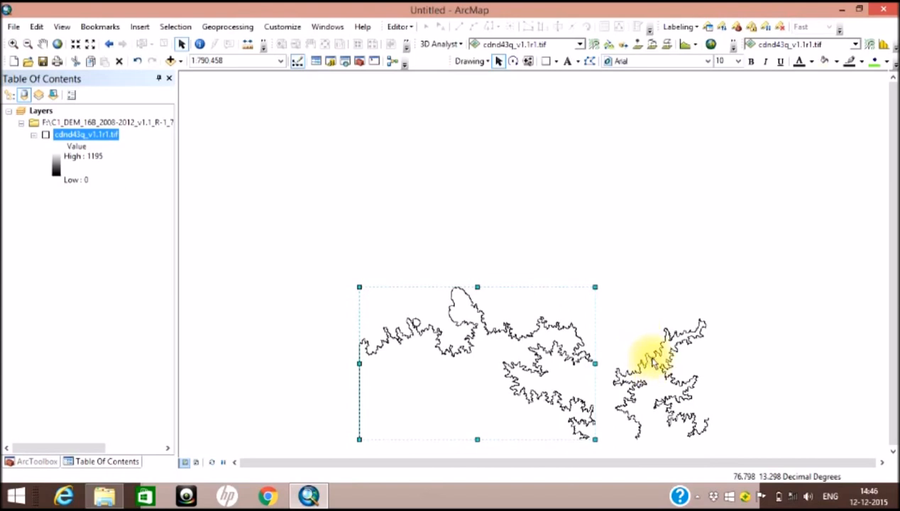
pyautogui.moveTo(695, 394)
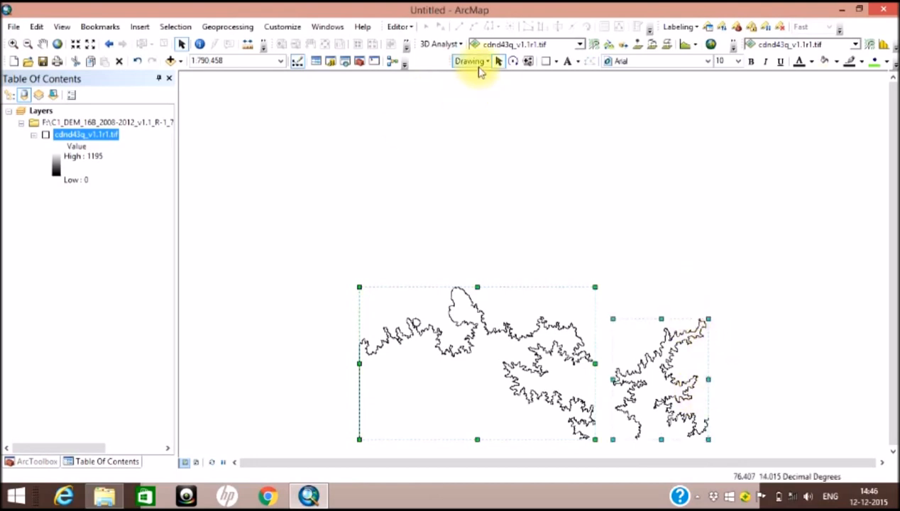
# Convert the selected line graphics to features in Default.gdb using the DEM layer's coordinate system
pyautogui.click(470, 61)
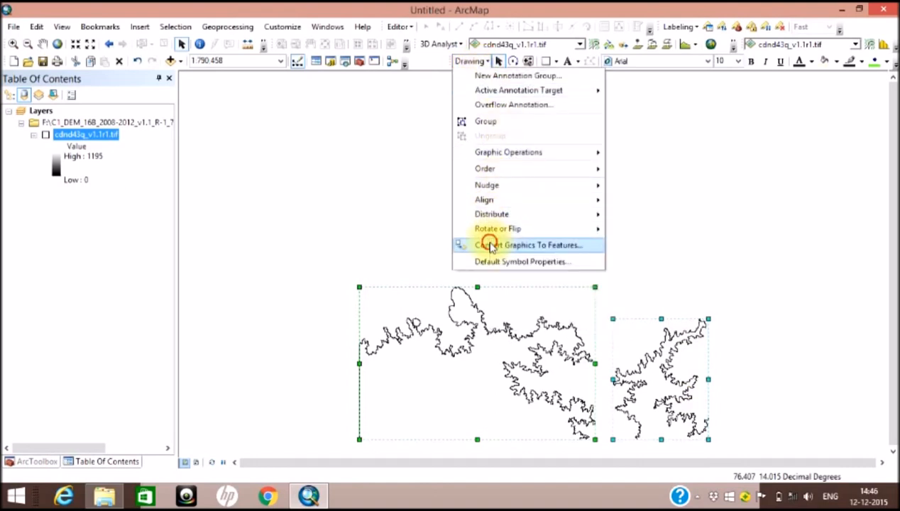
pyautogui.click(528, 244)
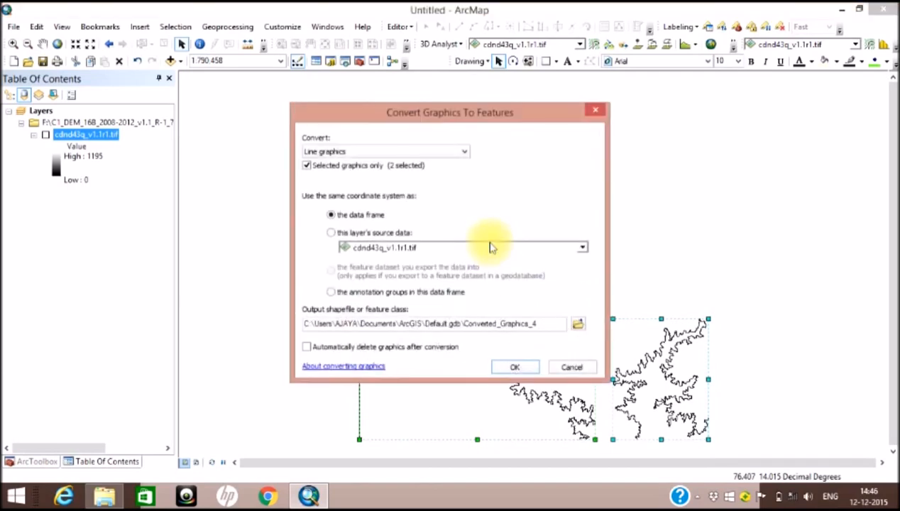
pyautogui.click(465, 150)
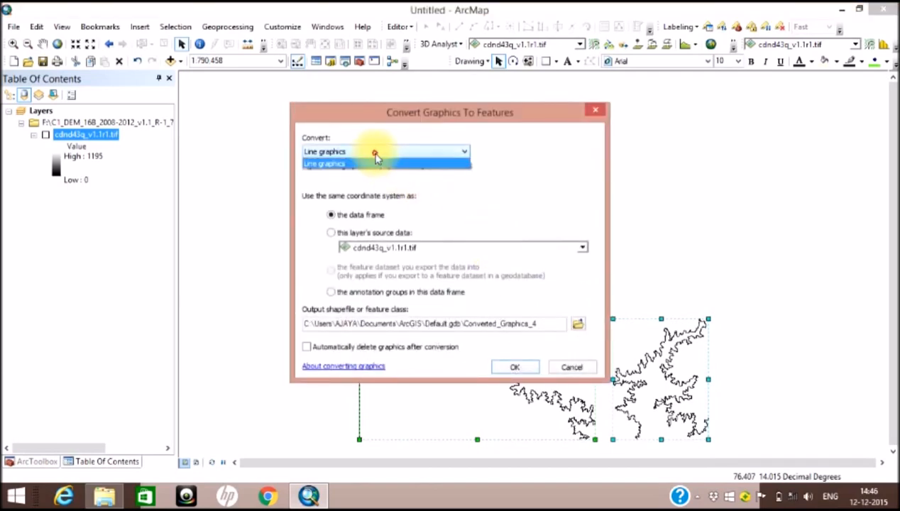
pyautogui.click(386, 164)
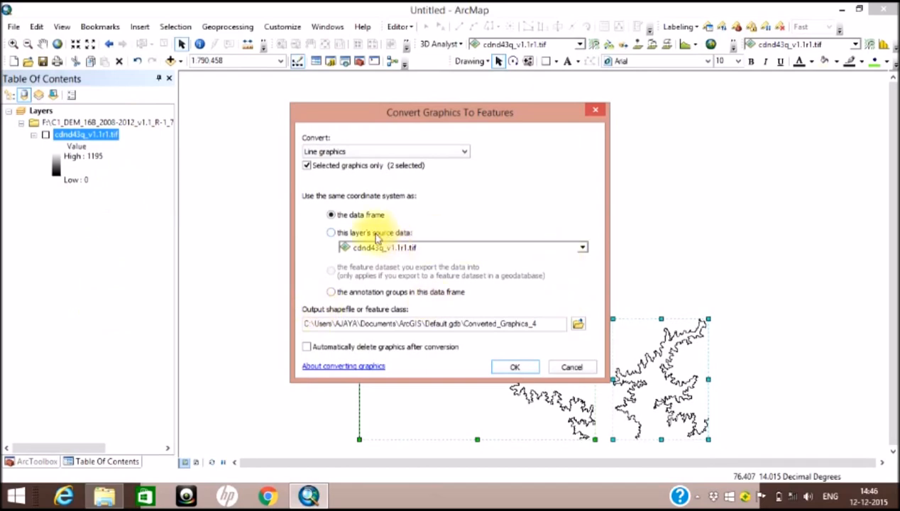
pyautogui.click(331, 233)
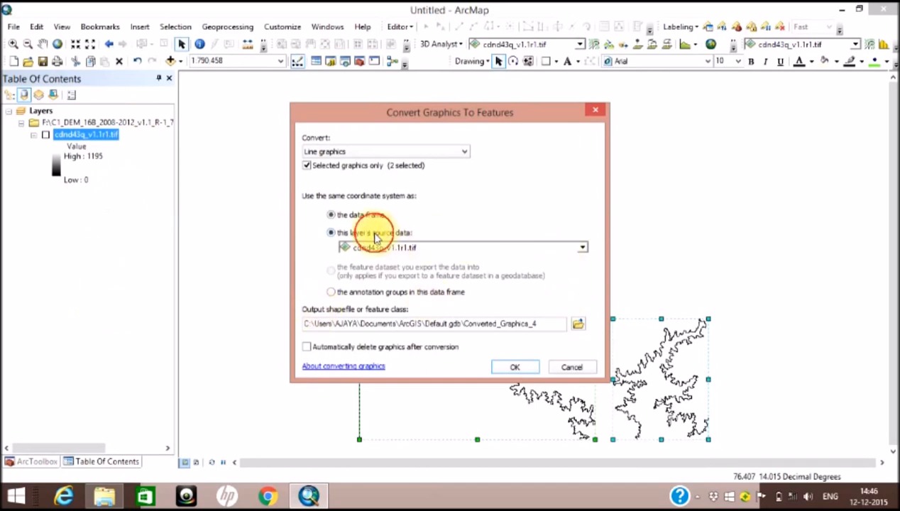
pyautogui.click(330, 233)
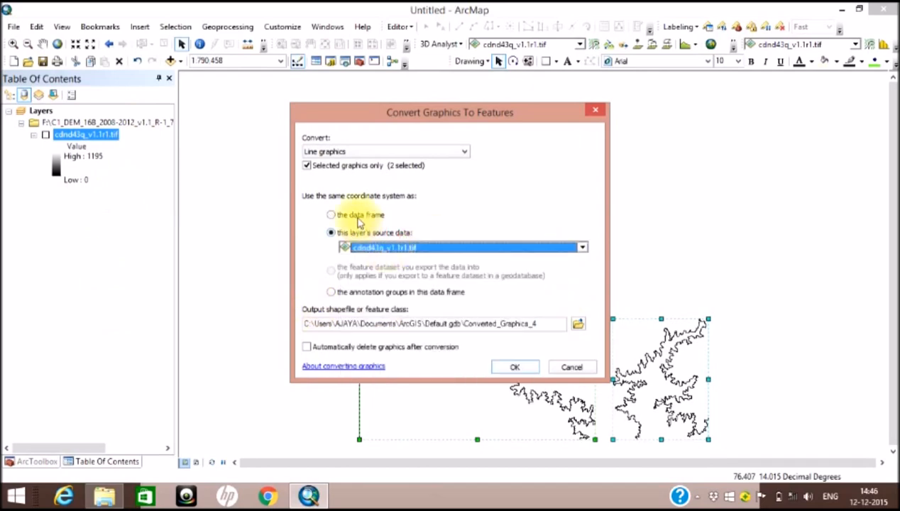
pyautogui.click(330, 216)
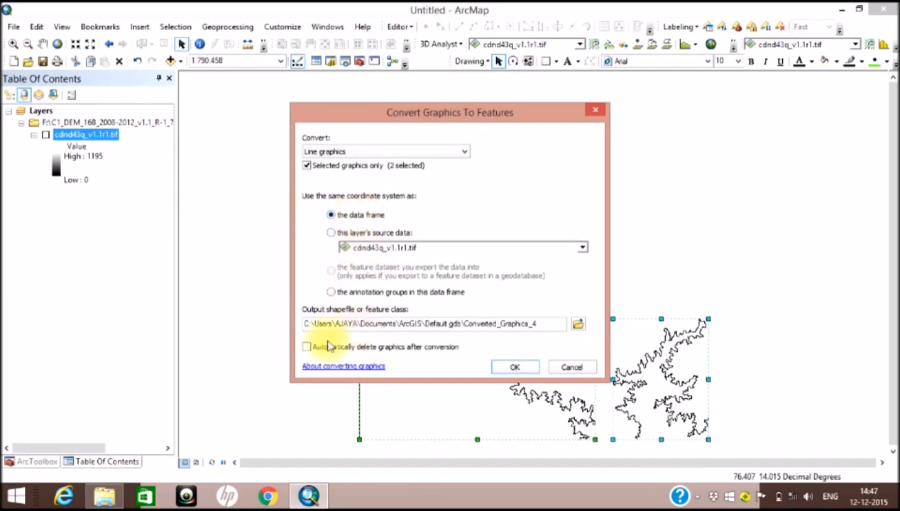
pyautogui.moveTo(539, 349)
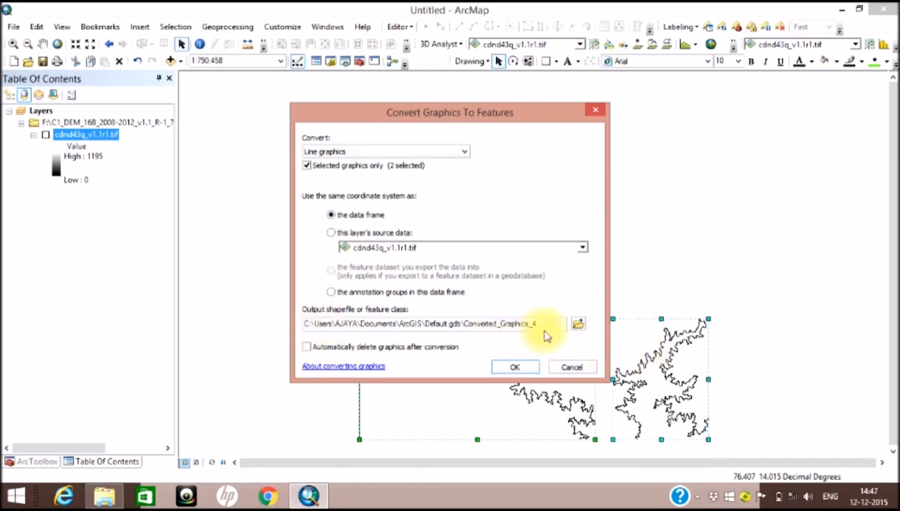
pyautogui.moveTo(497, 352)
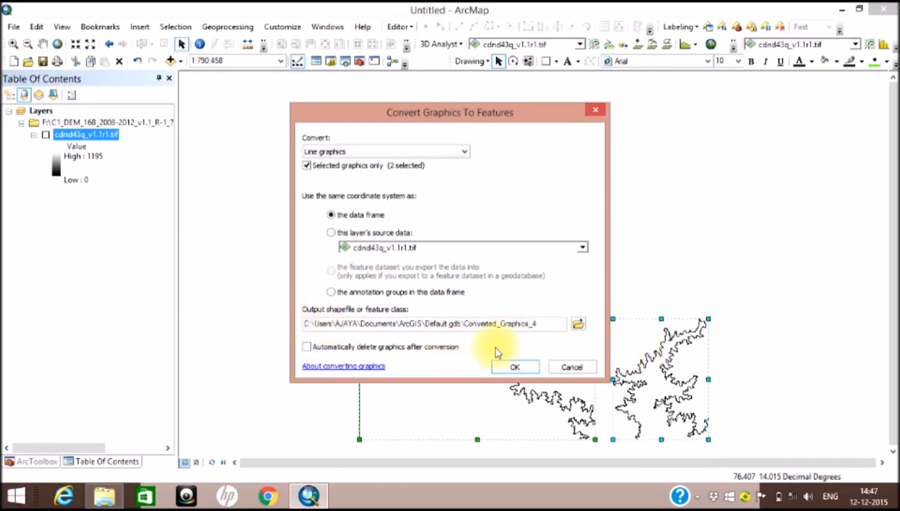
pyautogui.click(514, 367)
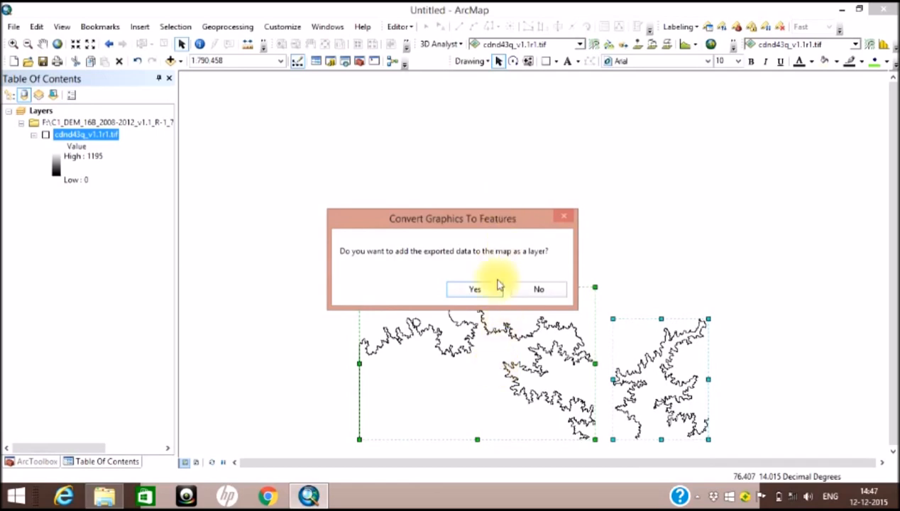
# Add the exported lines as the Converted_Graphics_4 layer and toggle its visibility to confirm
pyautogui.click(475, 290)
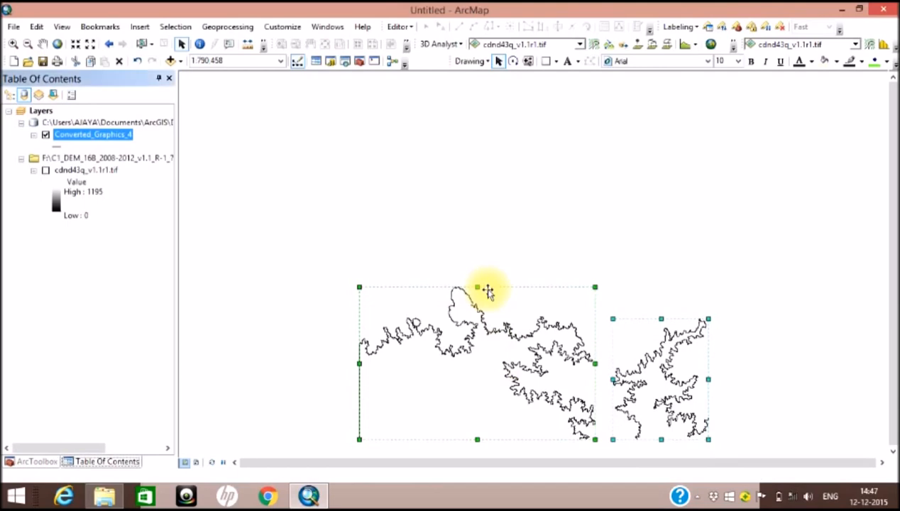
pyautogui.moveTo(198, 207)
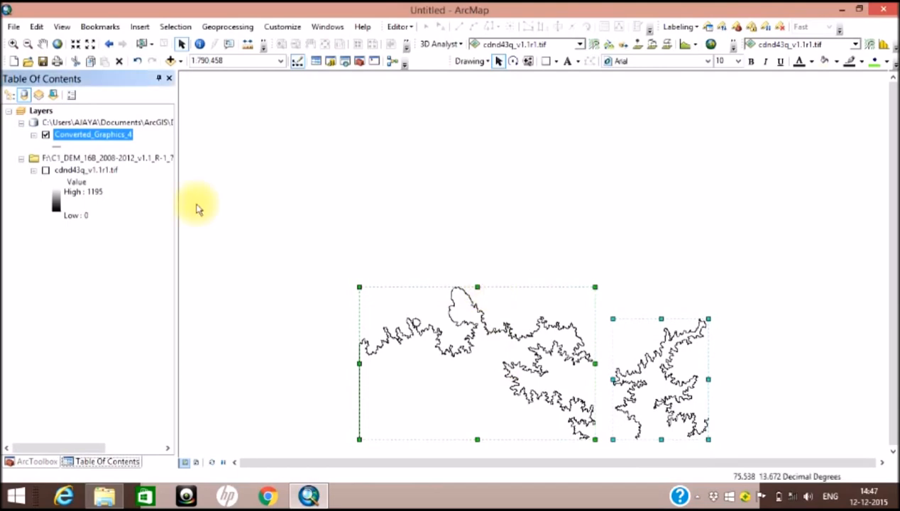
pyautogui.moveTo(54, 135)
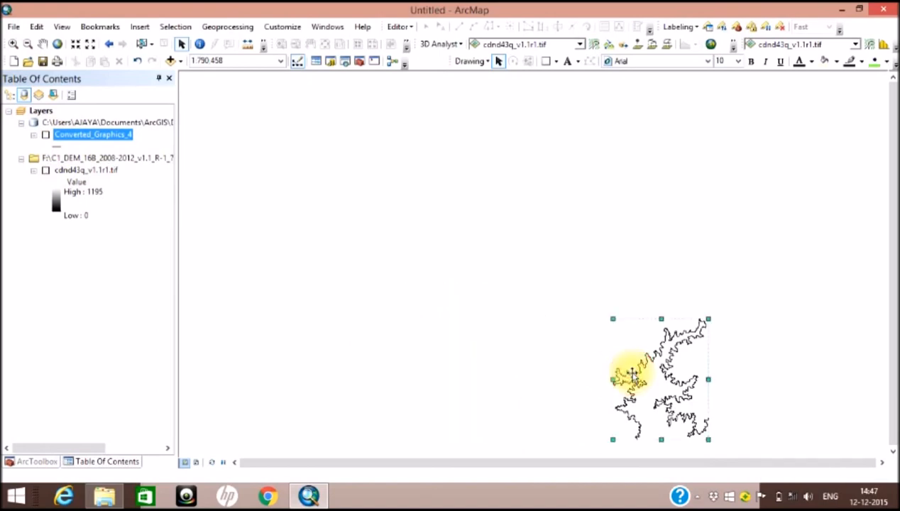
pyautogui.click(45, 134)
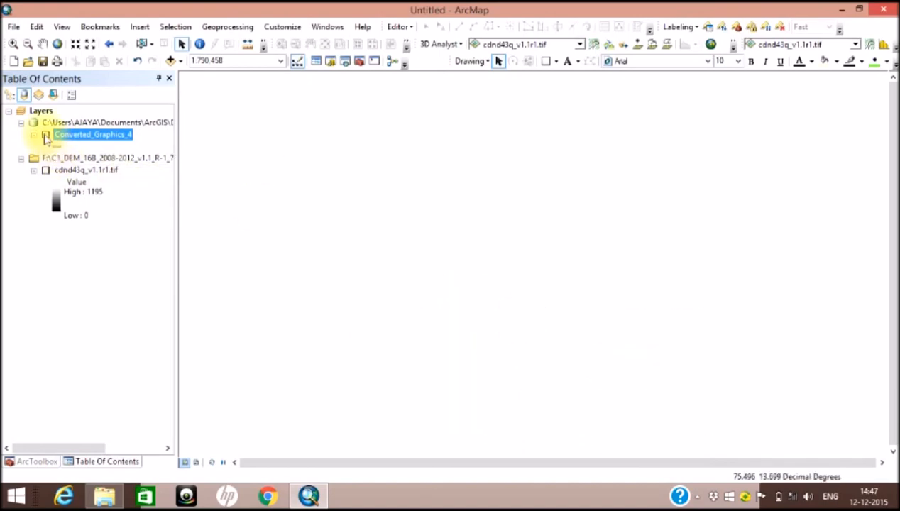
pyautogui.click(45, 133)
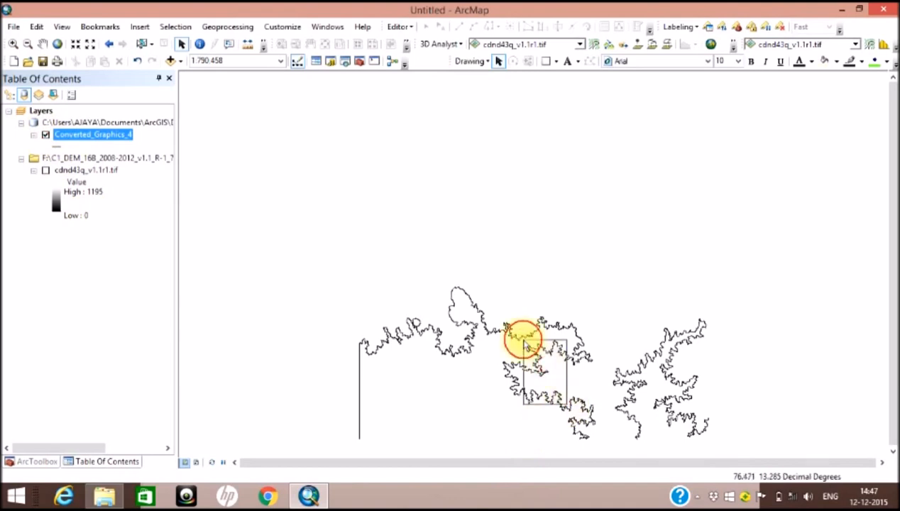
pyautogui.rightClick(92, 134)
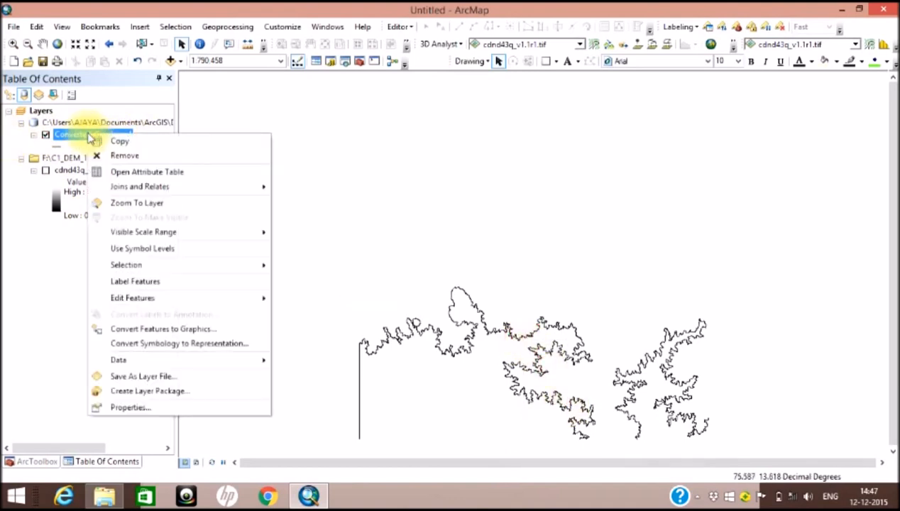
pyautogui.moveTo(176, 191)
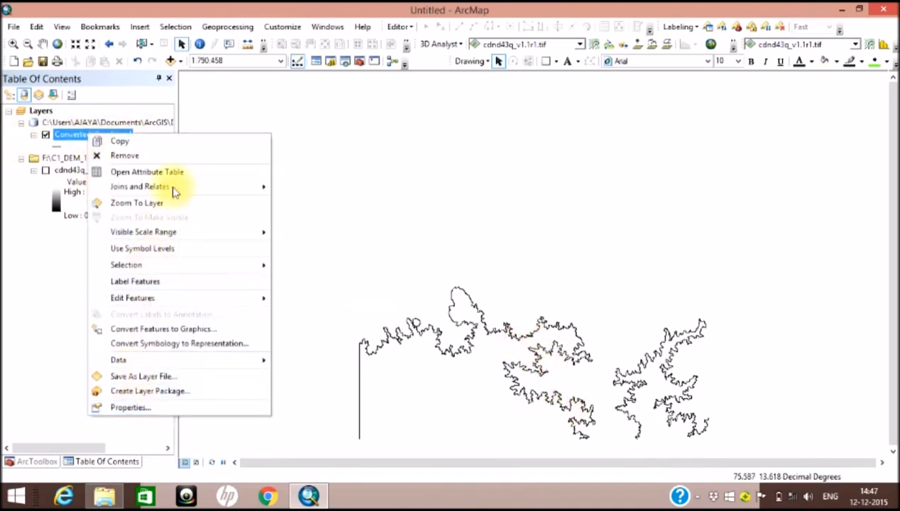
pyautogui.click(147, 172)
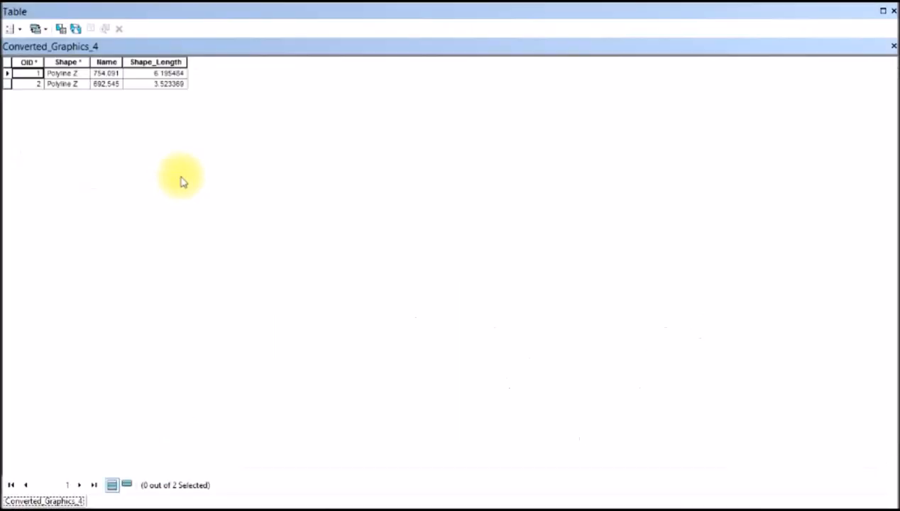
pyautogui.click(107, 73)
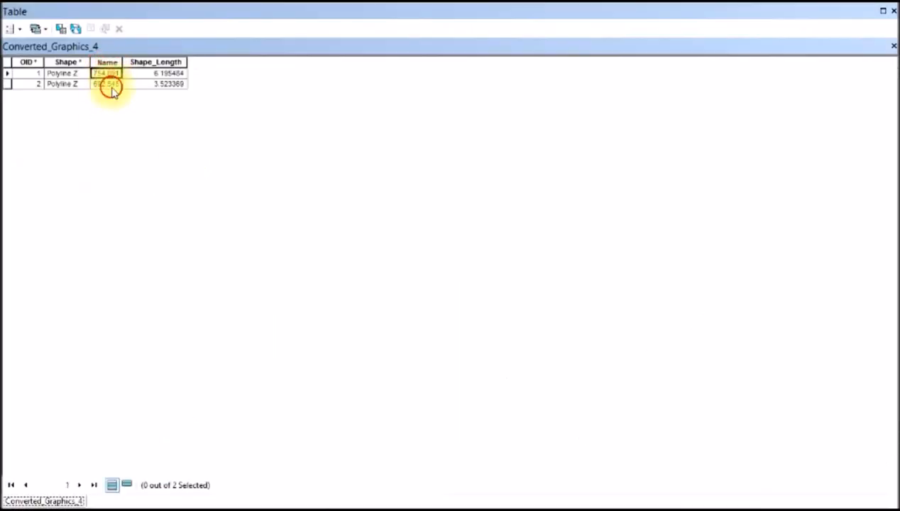
pyautogui.click(105, 84)
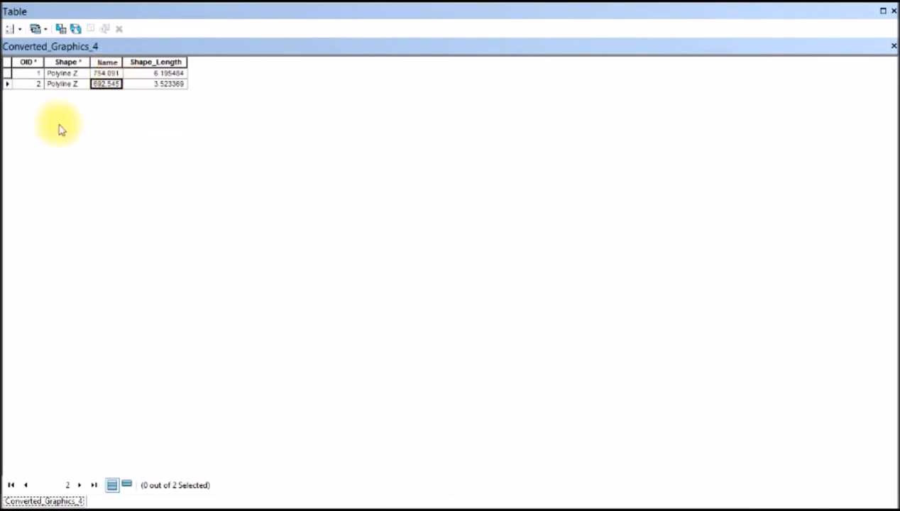
pyautogui.moveTo(891, 46)
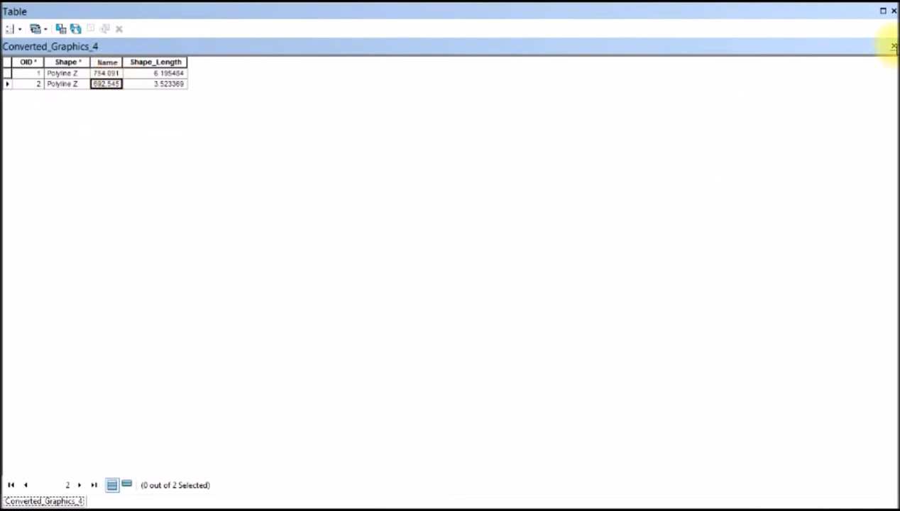
pyautogui.click(894, 46)
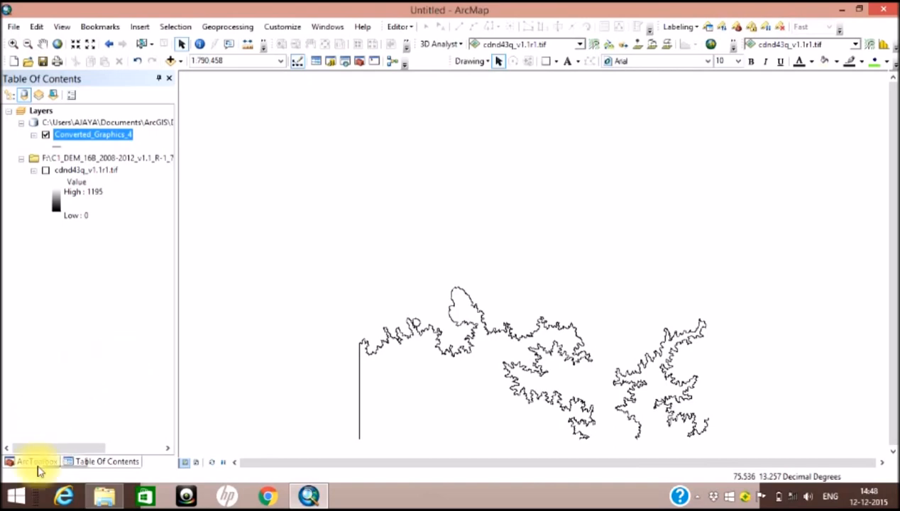
# From ArcToolbox, launch the Contour tool under 3D Analyst Raster Surface tools
pyautogui.click(34, 462)
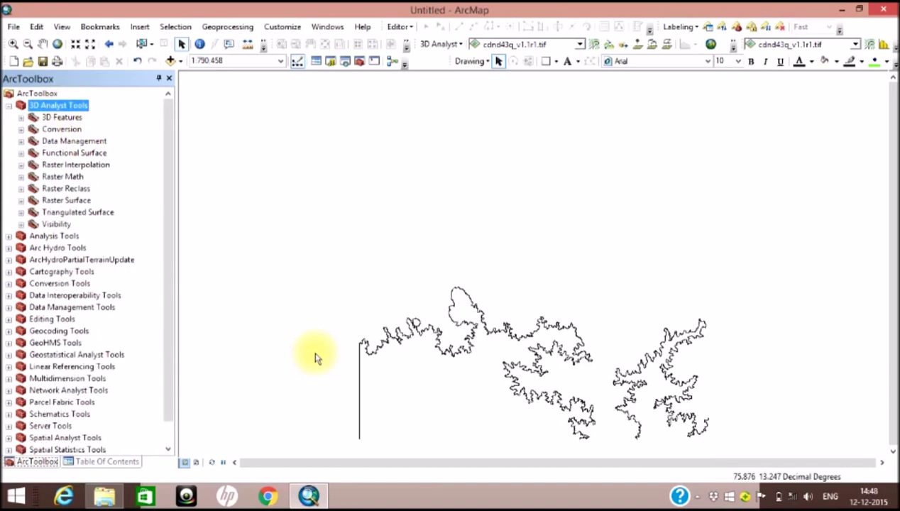
pyautogui.moveTo(201, 267)
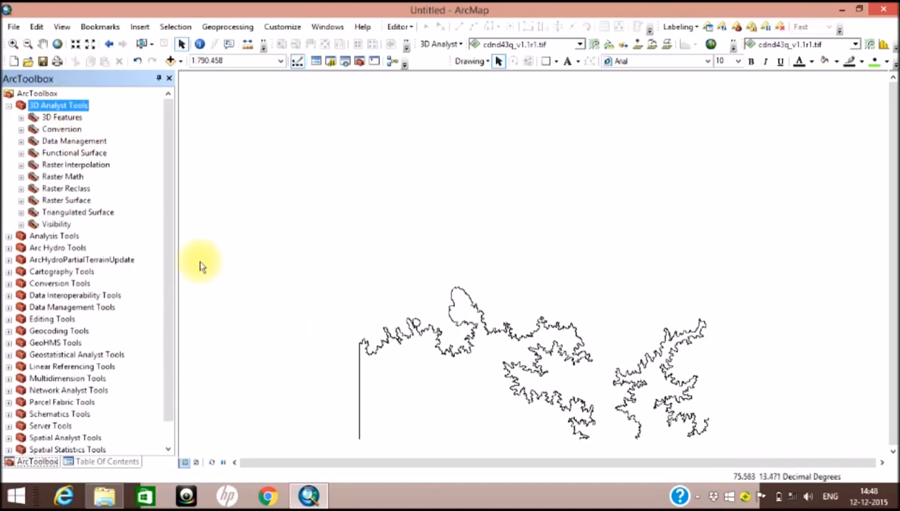
pyautogui.moveTo(67, 201)
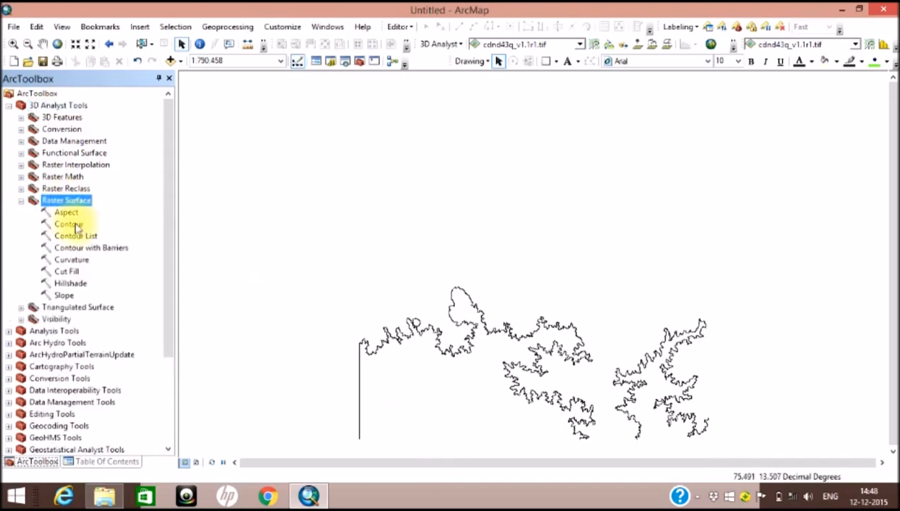
pyautogui.doubleClick(68, 225)
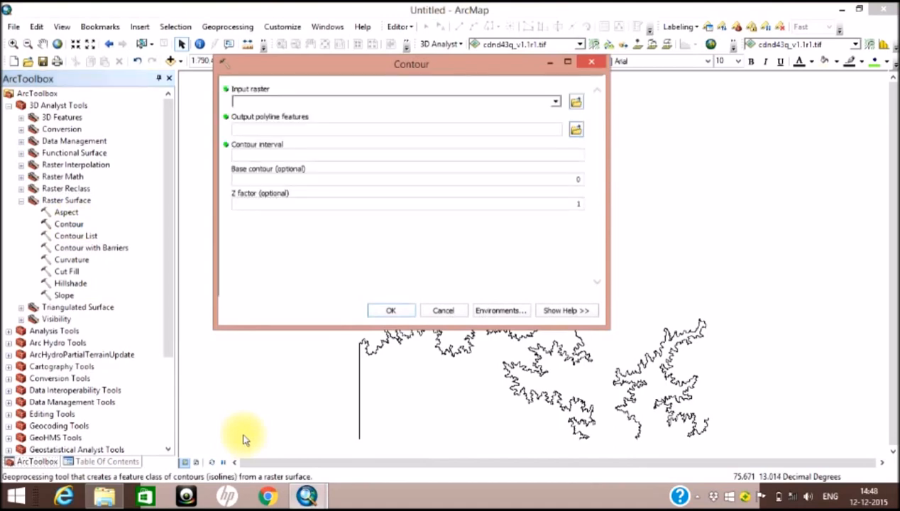
pyautogui.moveTo(555, 100)
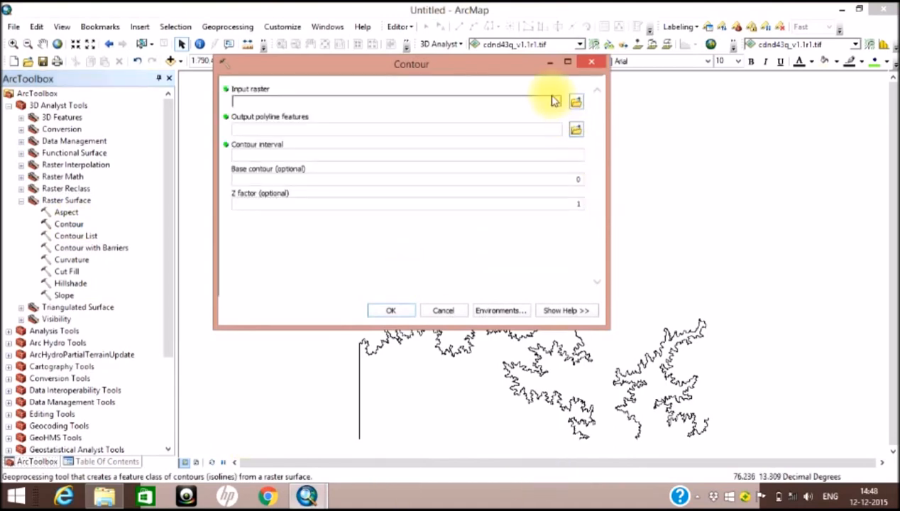
# Run Contour on the DEM with interval 20, output Contour_tif2
pyautogui.click(556, 101)
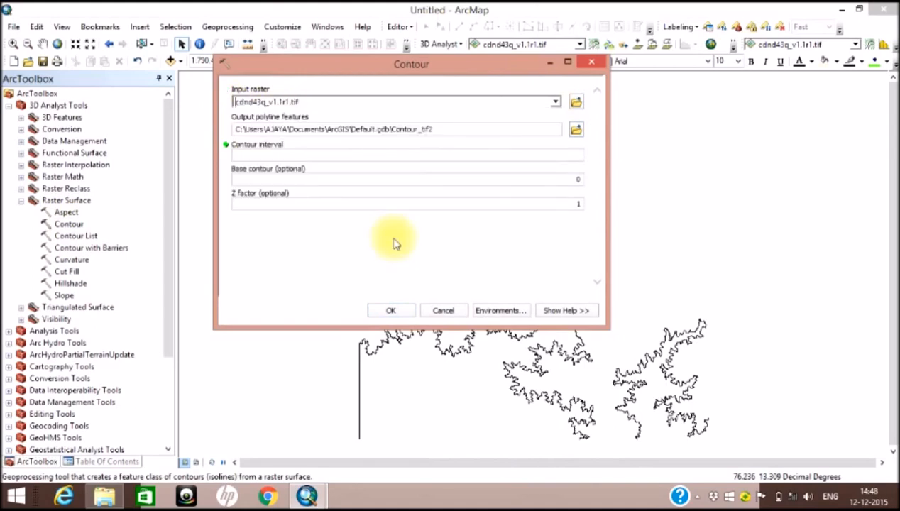
pyautogui.moveTo(242, 135)
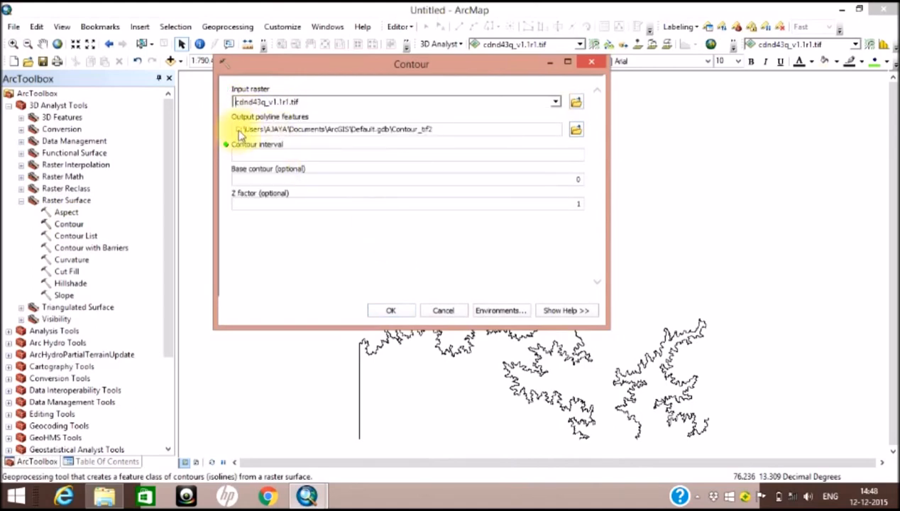
pyautogui.moveTo(582, 130)
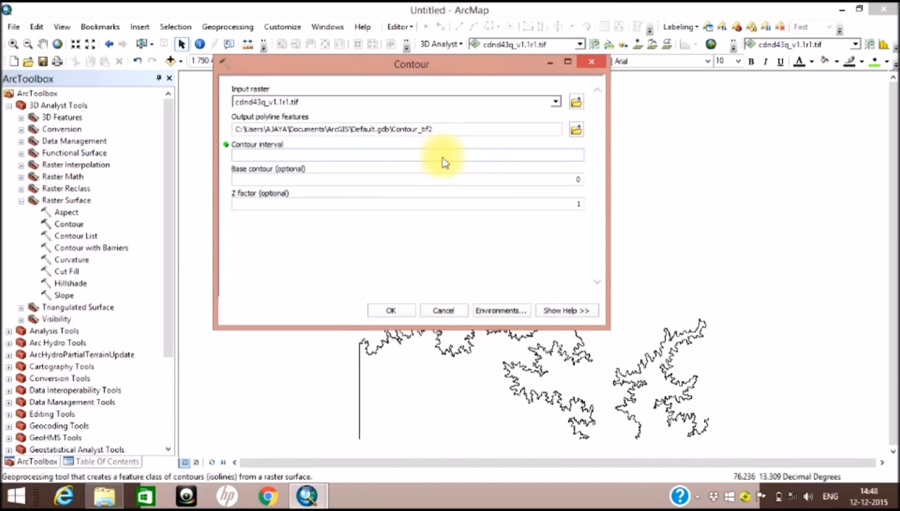
pyautogui.write('20')
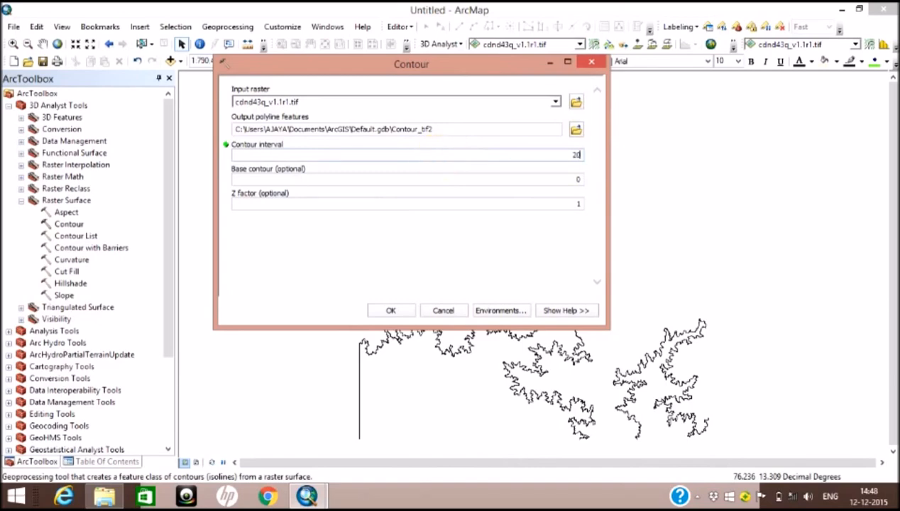
pyautogui.moveTo(381, 275)
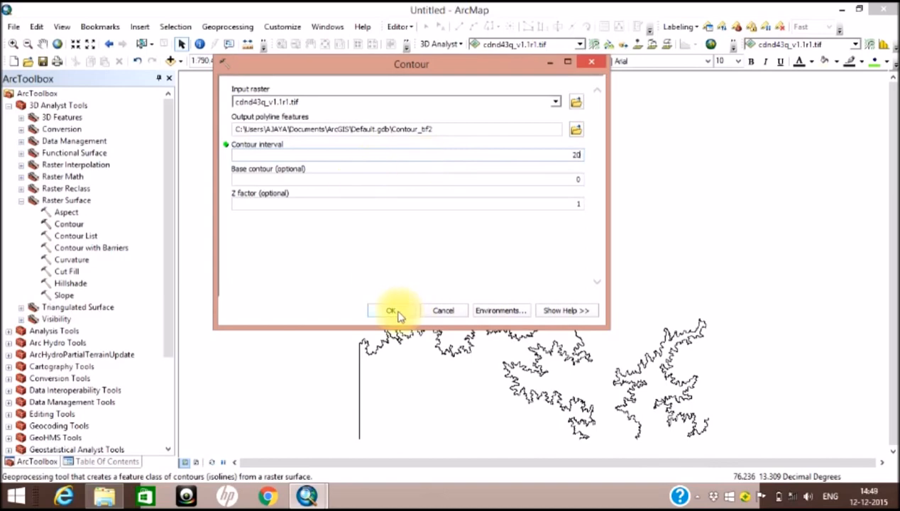
pyautogui.moveTo(303, 190)
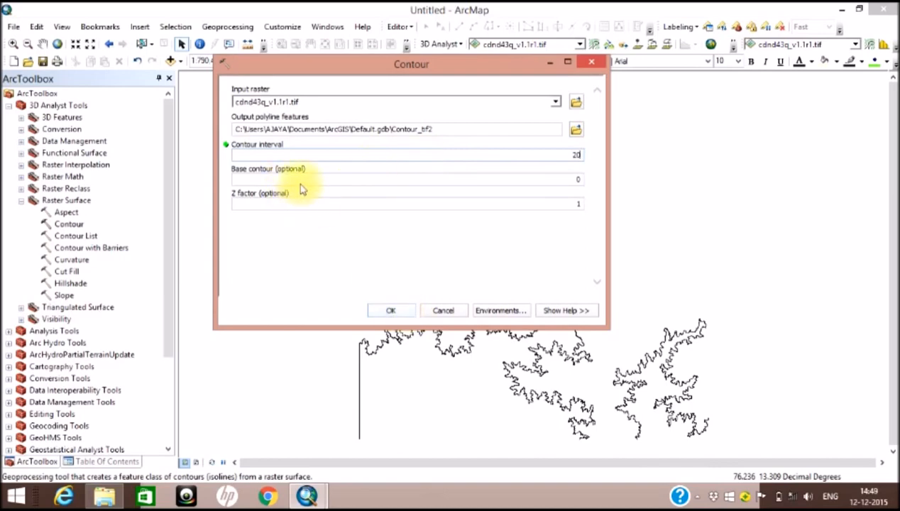
pyautogui.moveTo(348, 272)
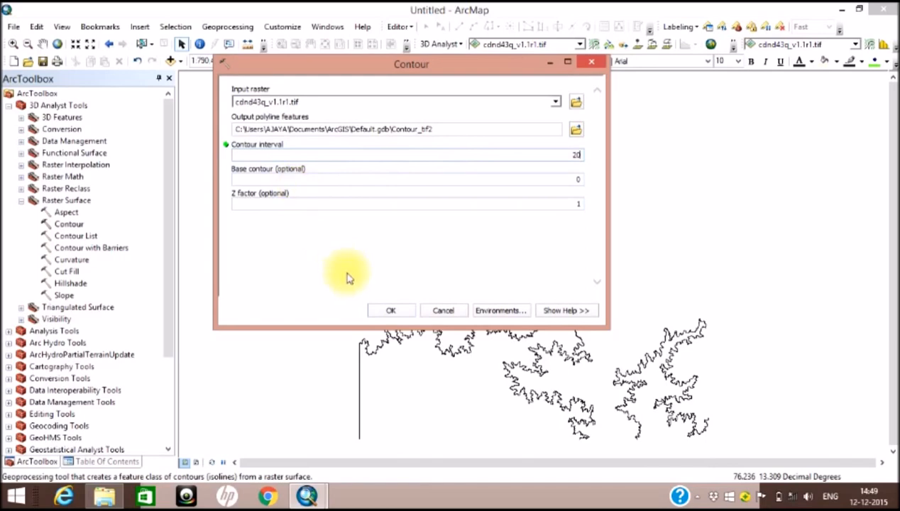
pyautogui.moveTo(390, 309)
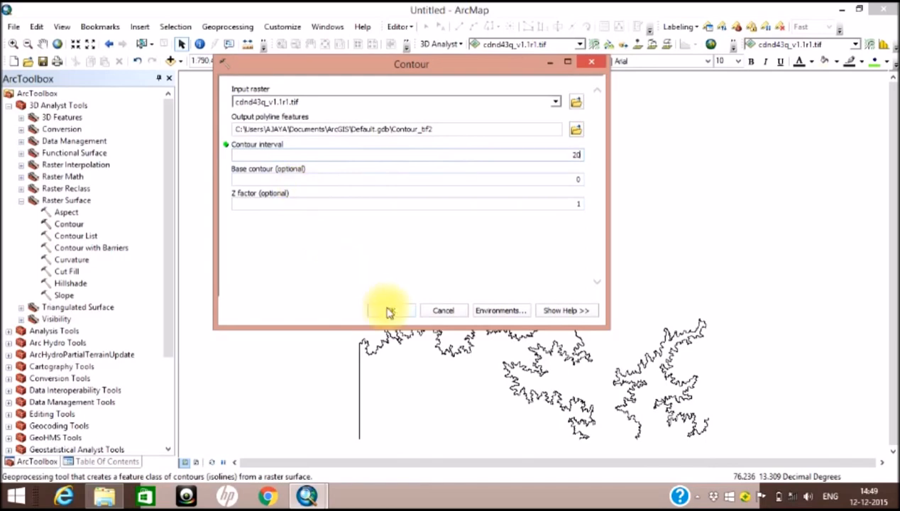
pyautogui.click(389, 310)
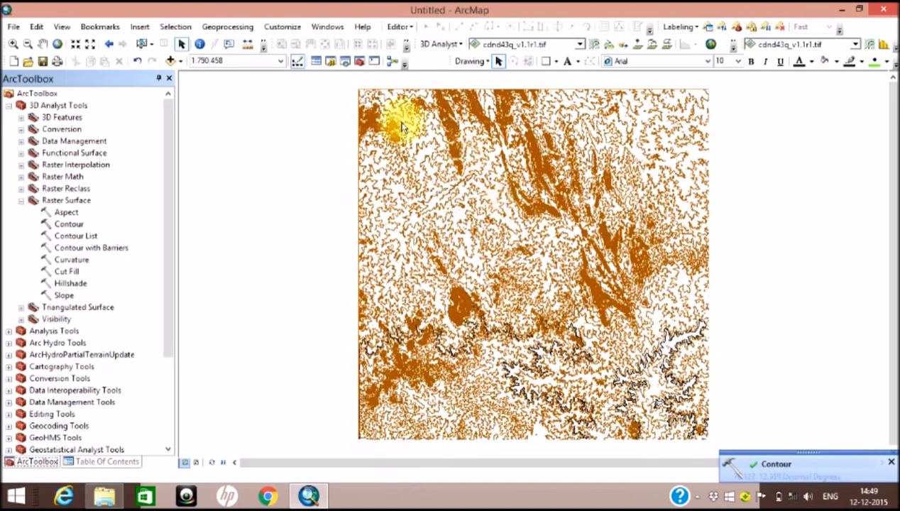
pyautogui.moveTo(403, 142)
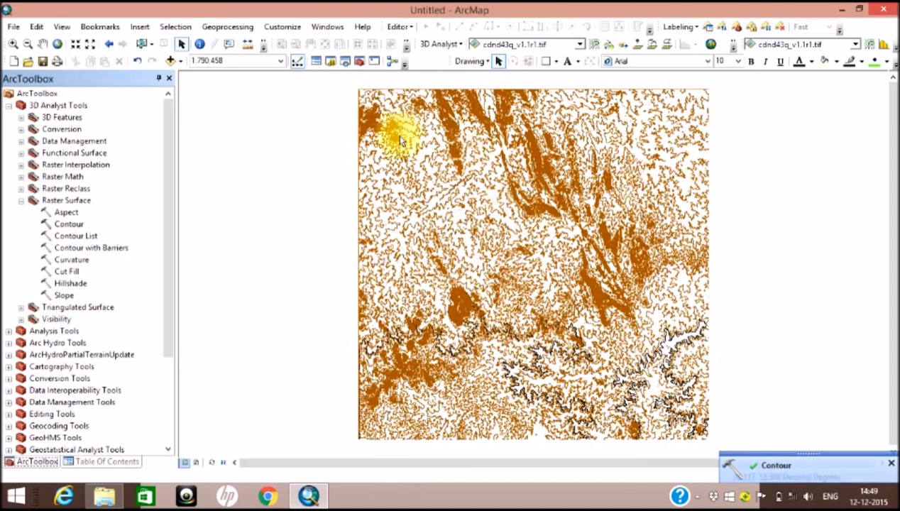
pyautogui.moveTo(540, 225)
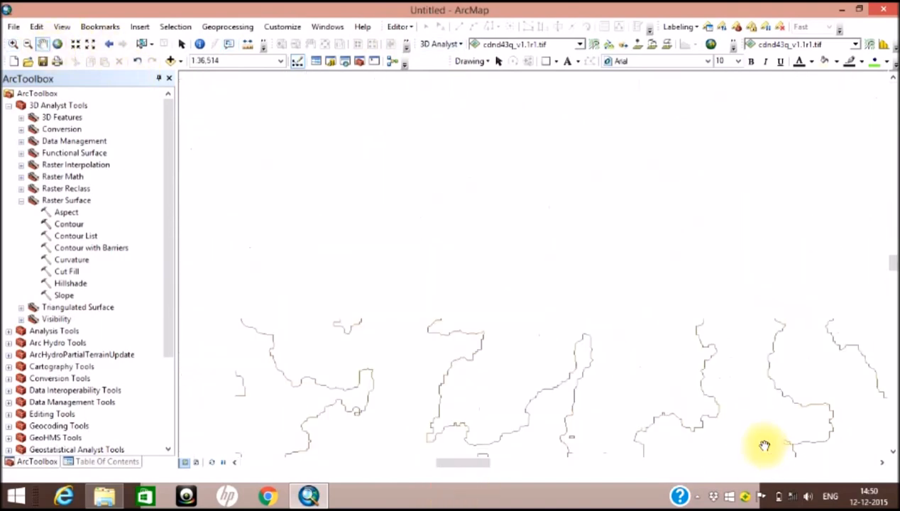
# Pan the map to examine the generated 20-interval contour lines closely
pyautogui.moveTo(764, 446); pyautogui.dragTo(609, 361)
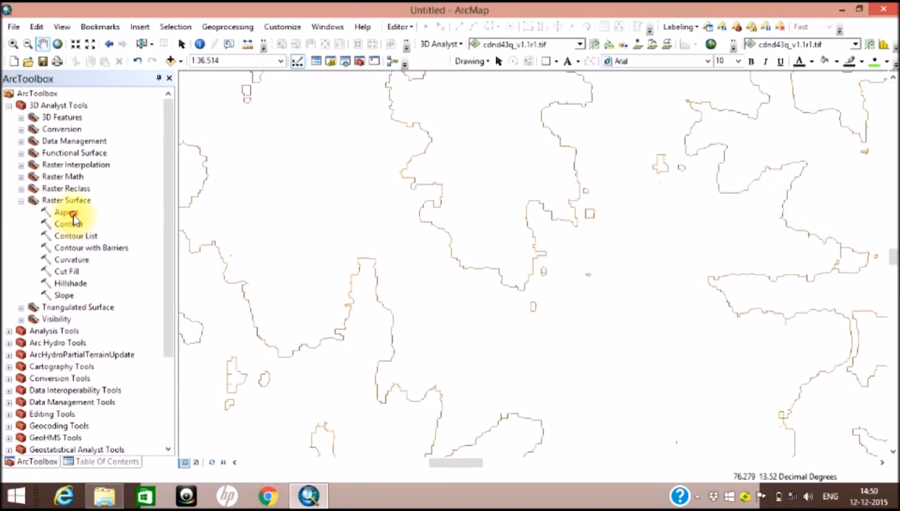
# Run the Aspect tool on the DEM raster with output Aspect_tif2
pyautogui.doubleClick(65, 213)
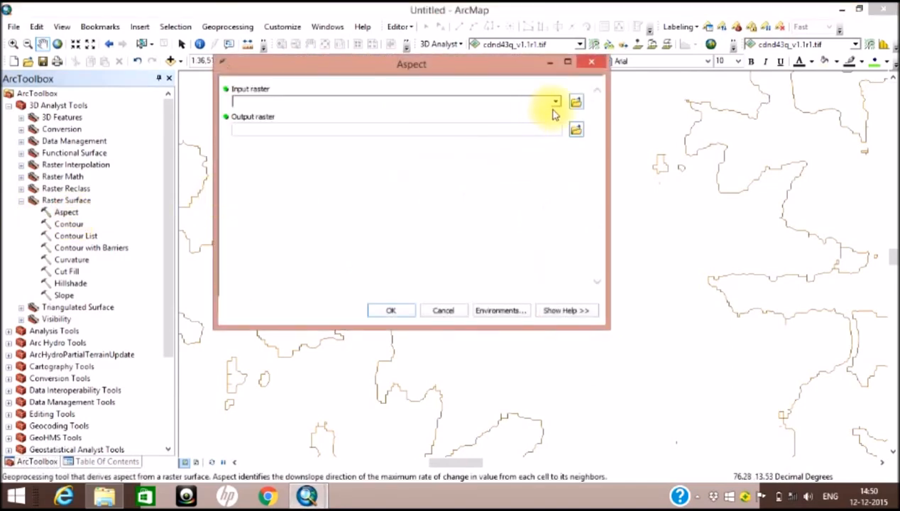
pyautogui.click(555, 100)
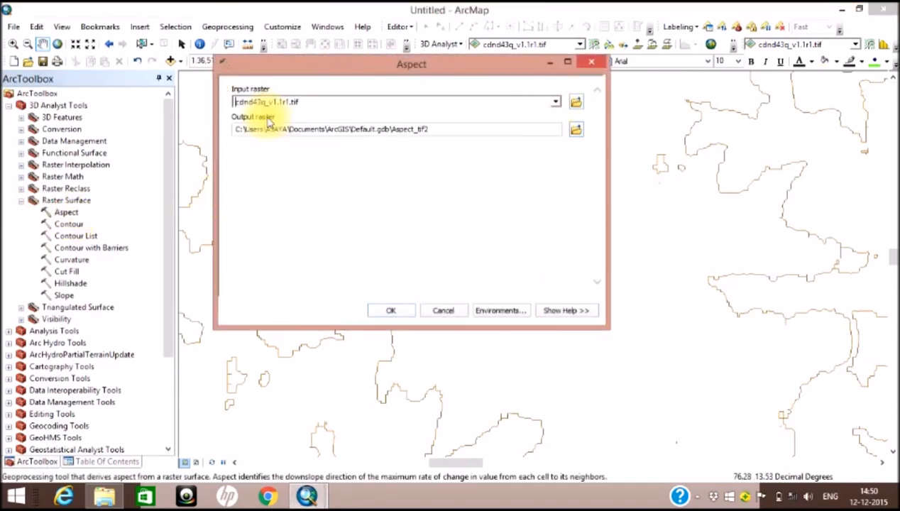
pyautogui.click(390, 309)
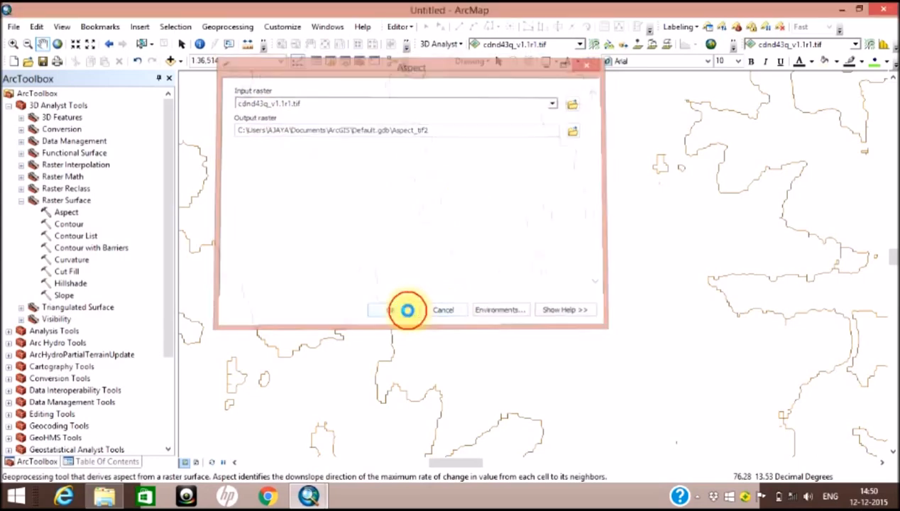
pyautogui.click(386, 310)
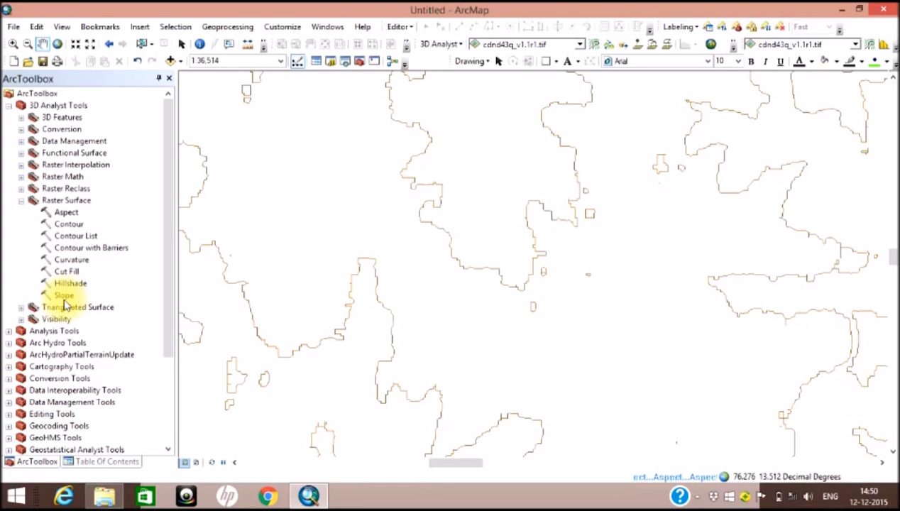
pyautogui.moveTo(63, 298)
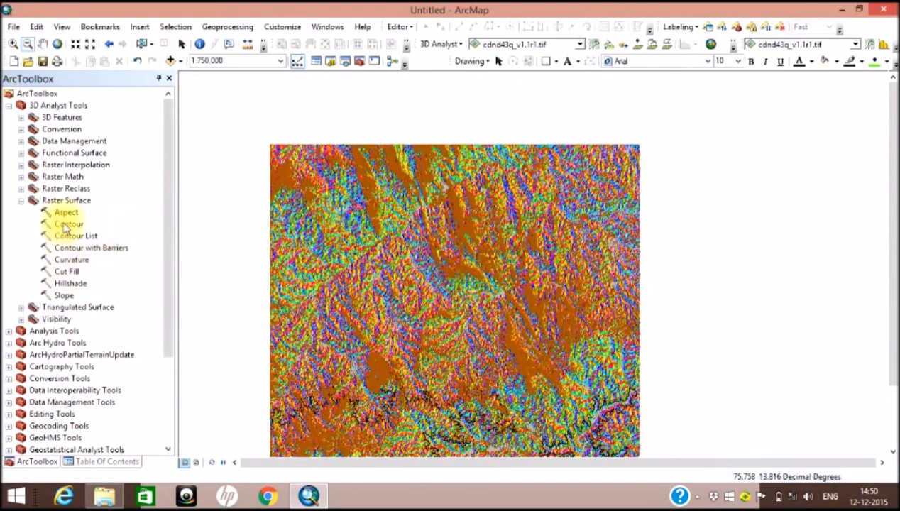
pyautogui.moveTo(86, 308)
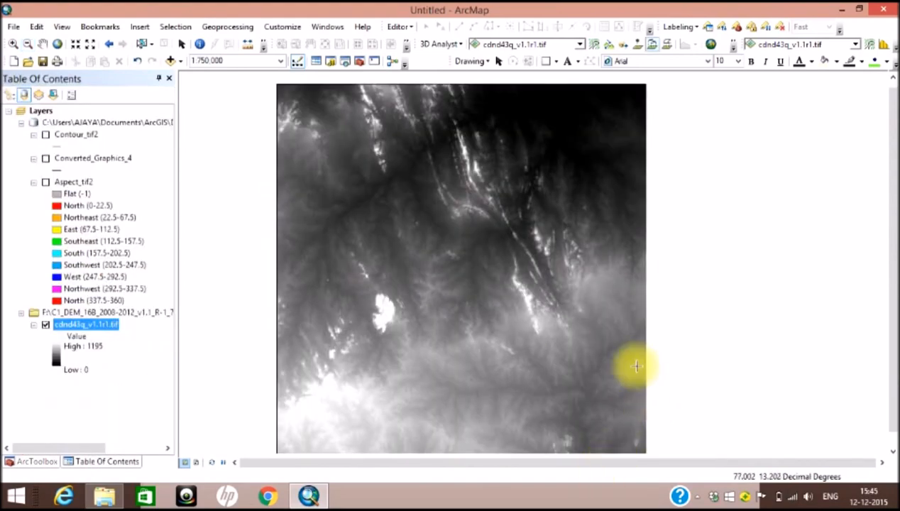
pyautogui.moveTo(720, 162)
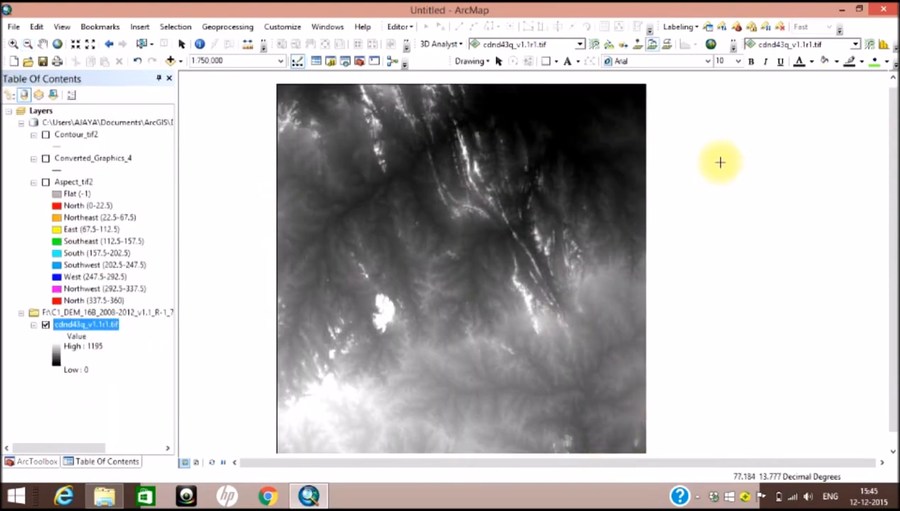
pyautogui.moveTo(651, 44)
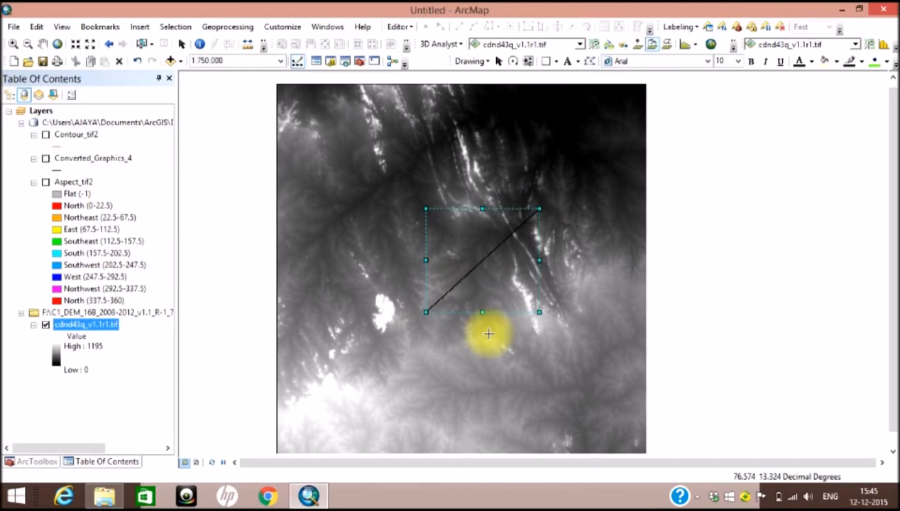
pyautogui.moveTo(527, 242)
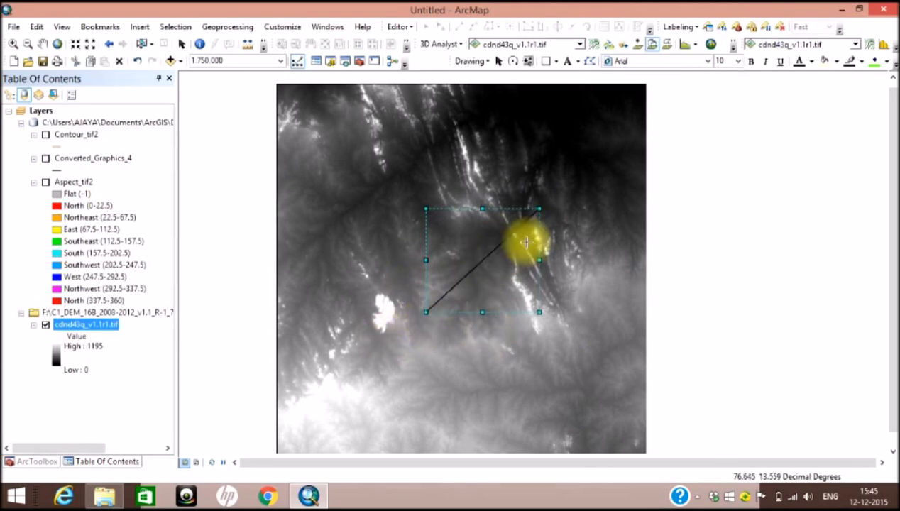
pyautogui.moveTo(694, 230)
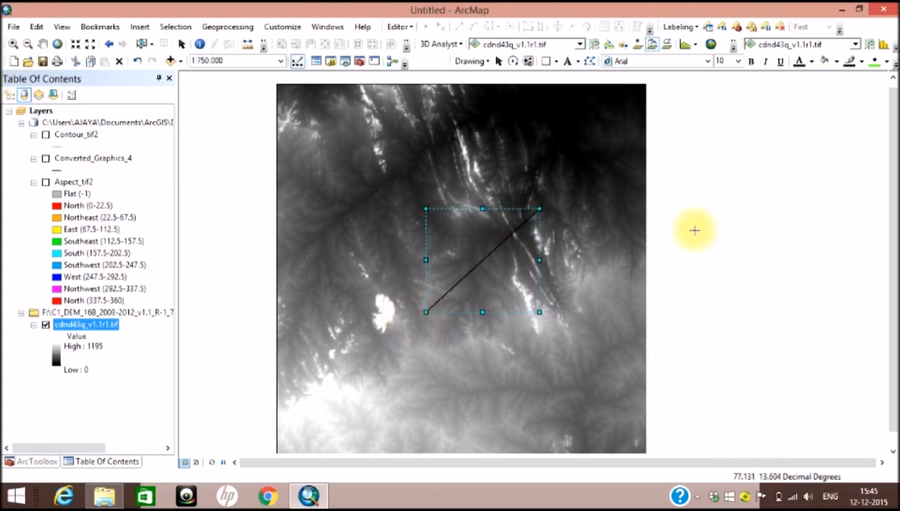
pyautogui.moveTo(688, 54)
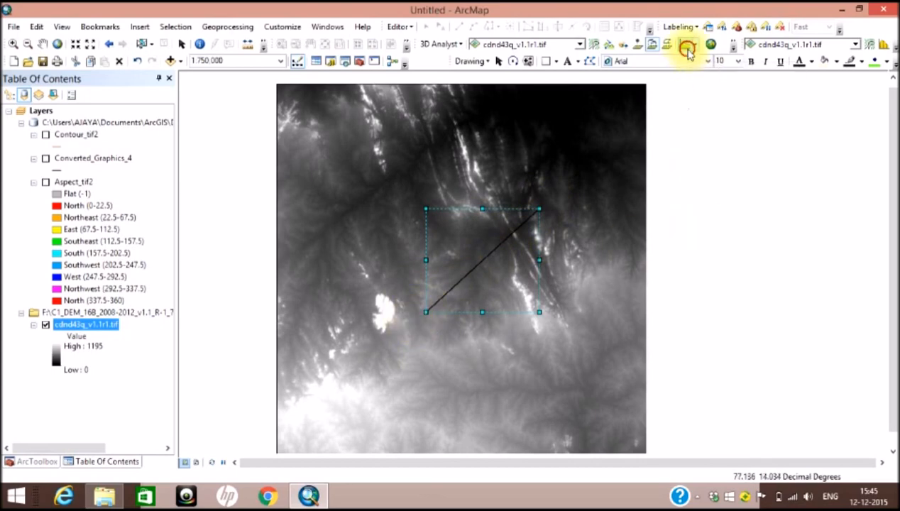
pyautogui.click(687, 44)
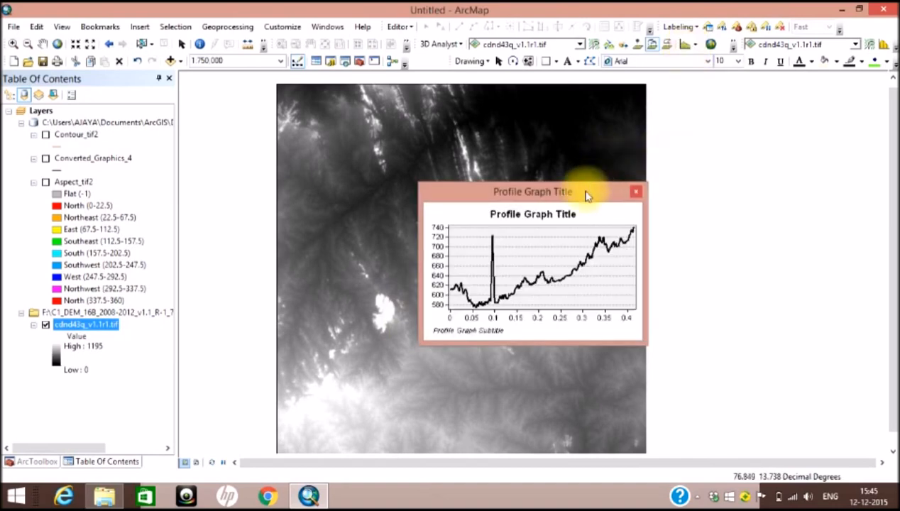
pyautogui.moveTo(533, 190); pyautogui.dragTo(693, 162)
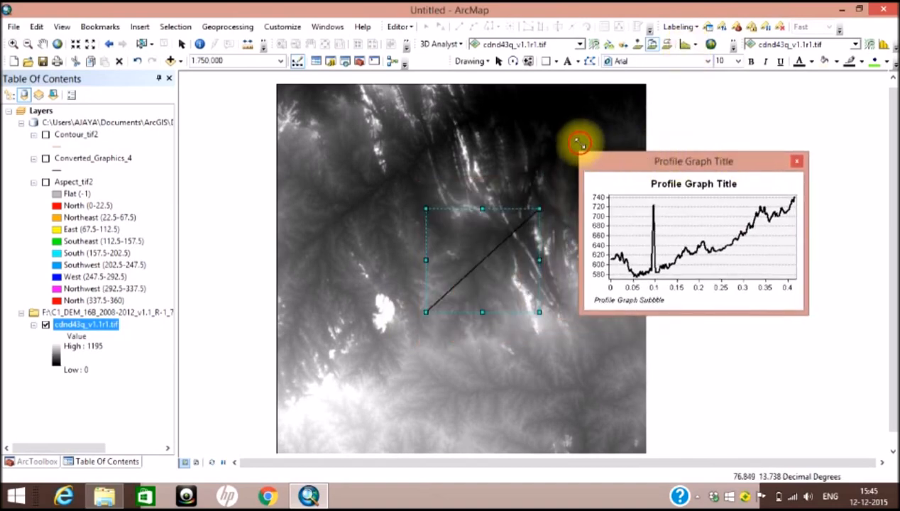
pyautogui.moveTo(693, 162); pyautogui.dragTo(727, 146)
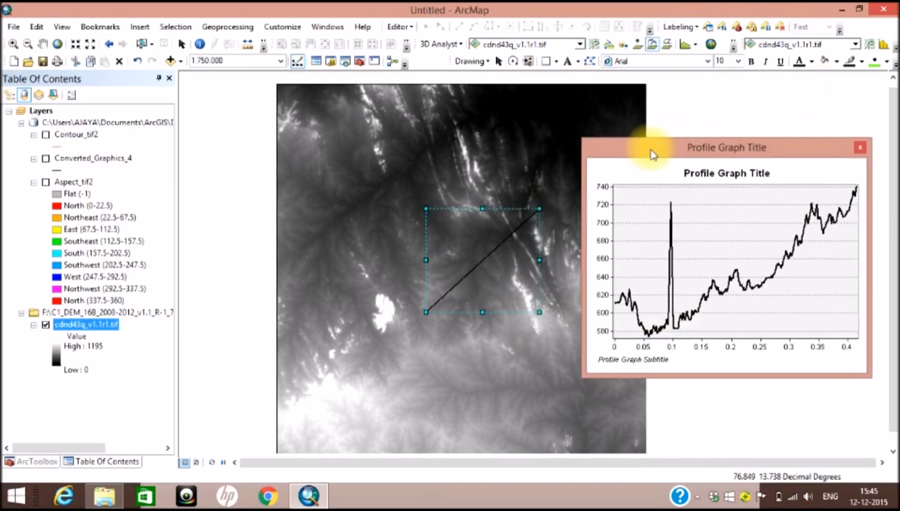
pyautogui.moveTo(770, 284)
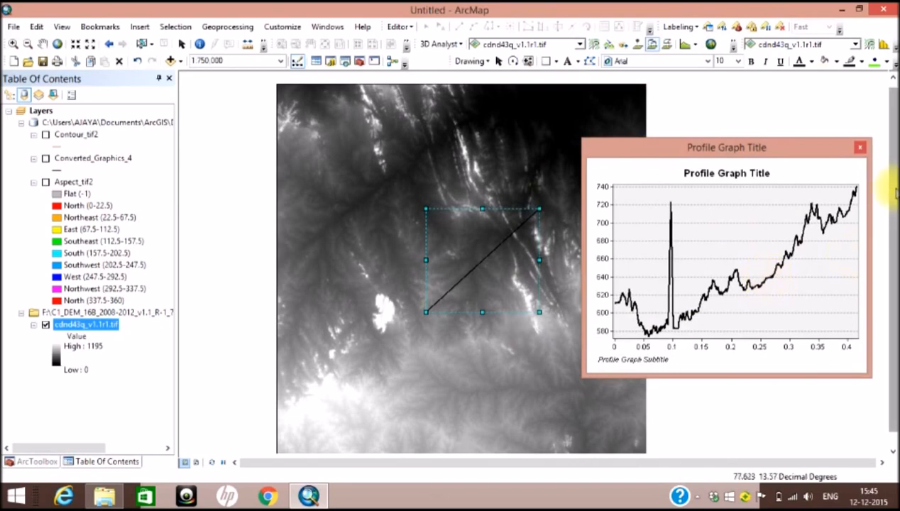
pyautogui.click(860, 146)
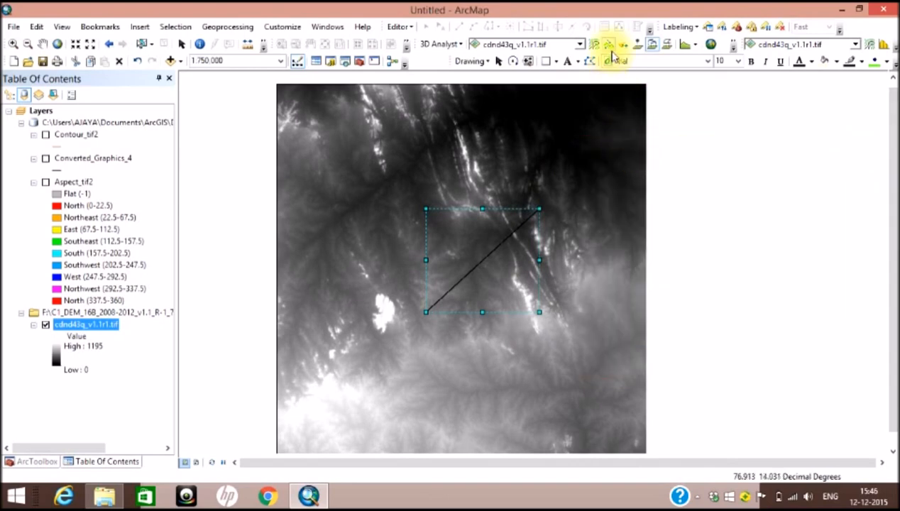
pyautogui.moveTo(612, 44)
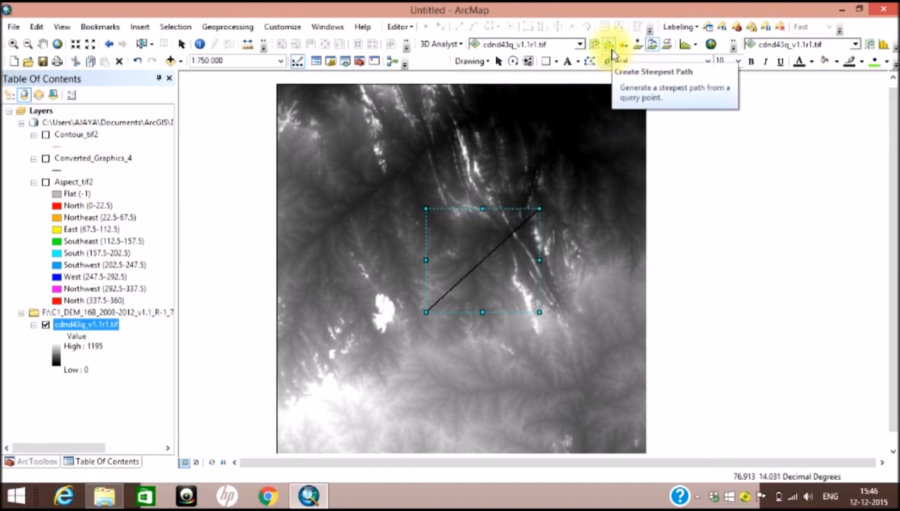
pyautogui.moveTo(642, 196)
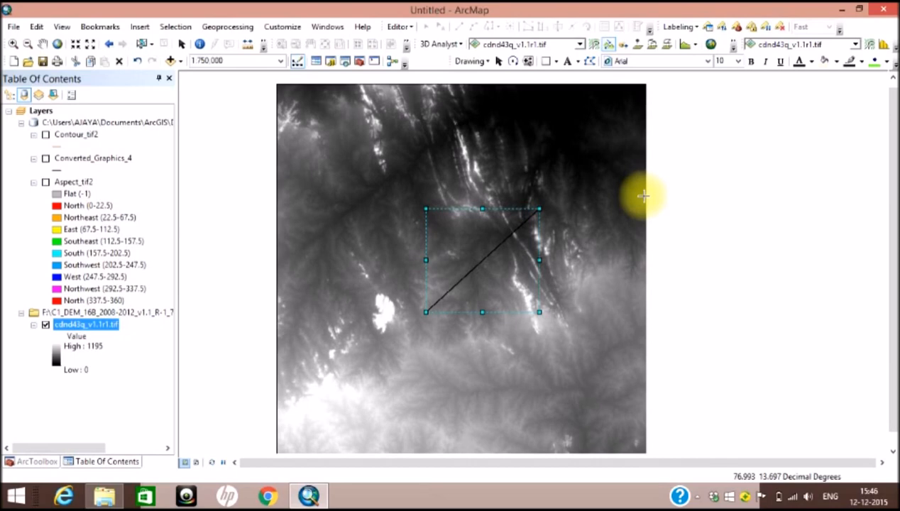
pyautogui.moveTo(320, 196)
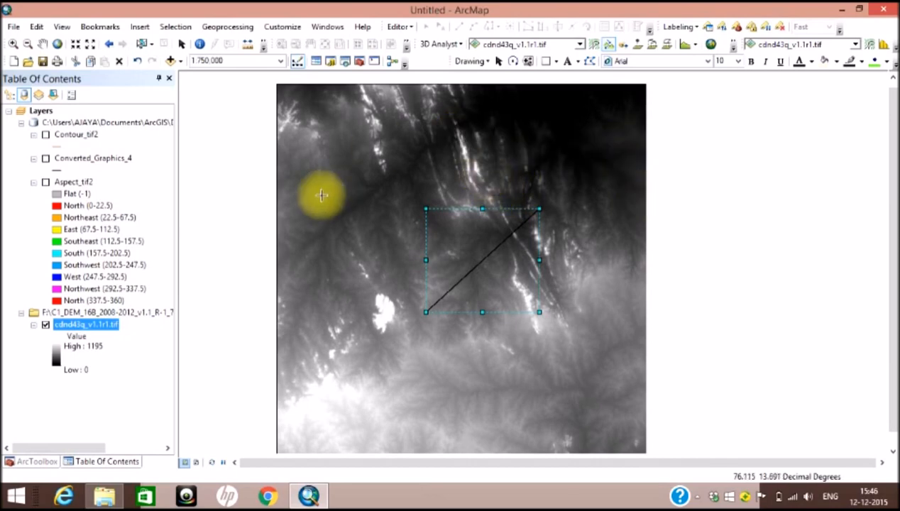
pyautogui.moveTo(389, 257)
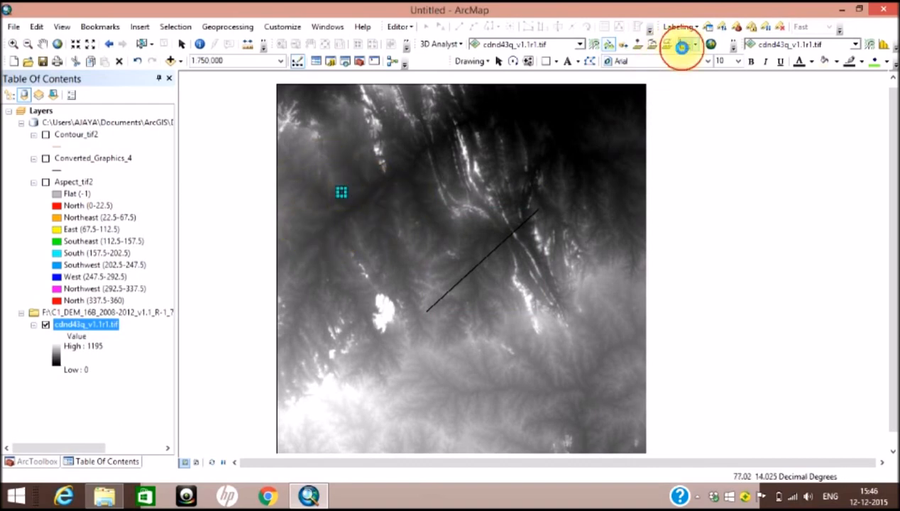
# Plot the steepest path's elevation profile (about 654 down to 652) and place the graph right of the map
pyautogui.click(682, 49)
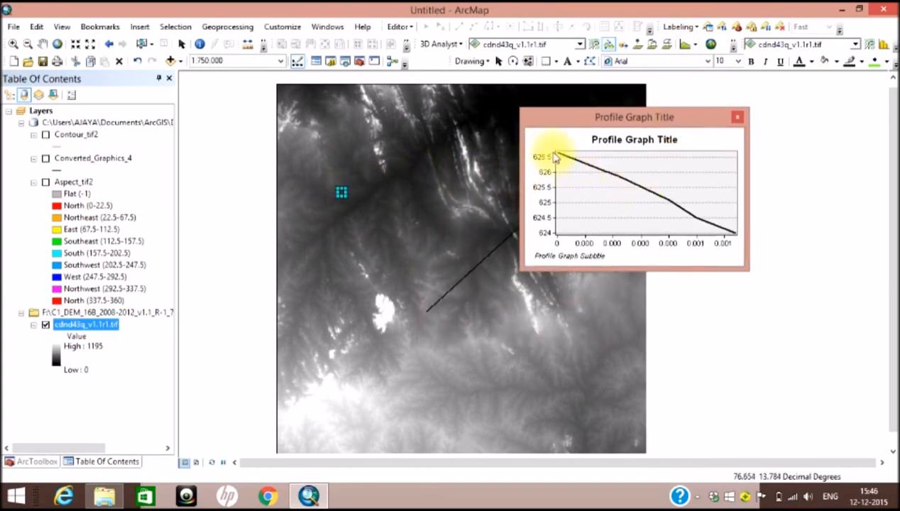
pyautogui.moveTo(684, 213)
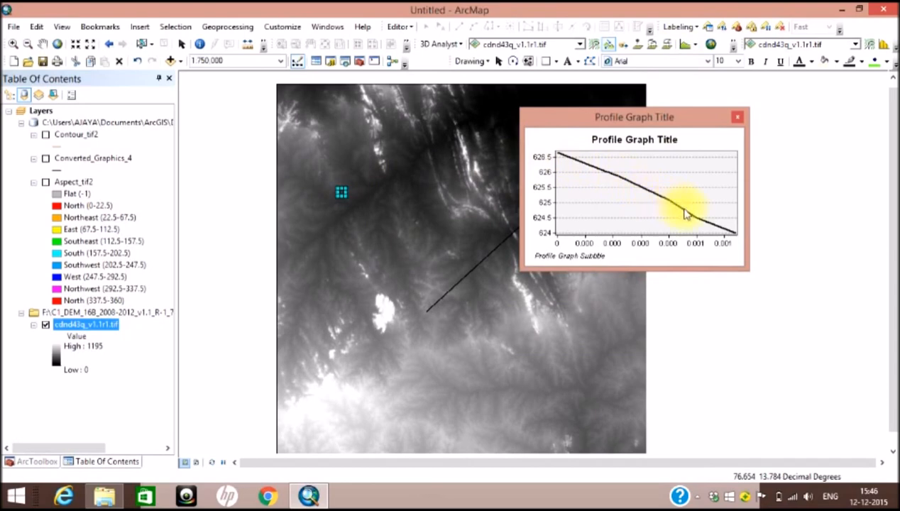
pyautogui.moveTo(724, 236)
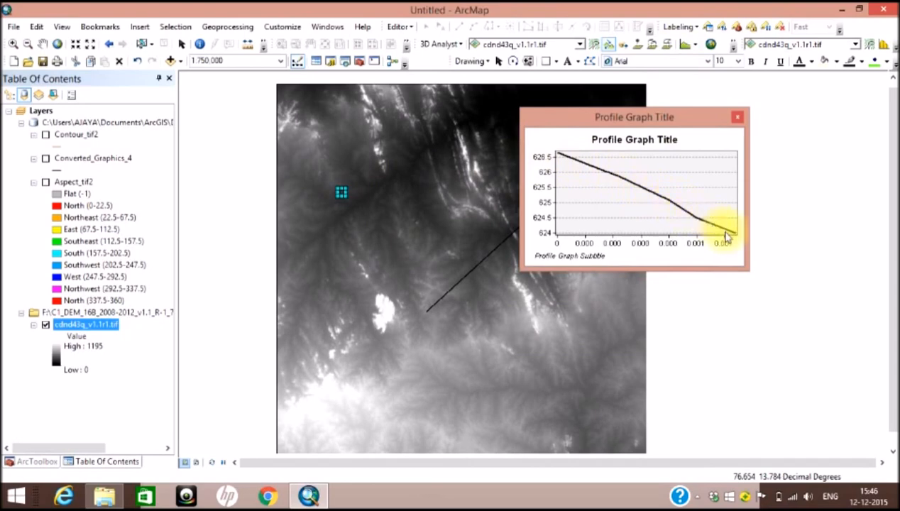
pyautogui.click(736, 116)
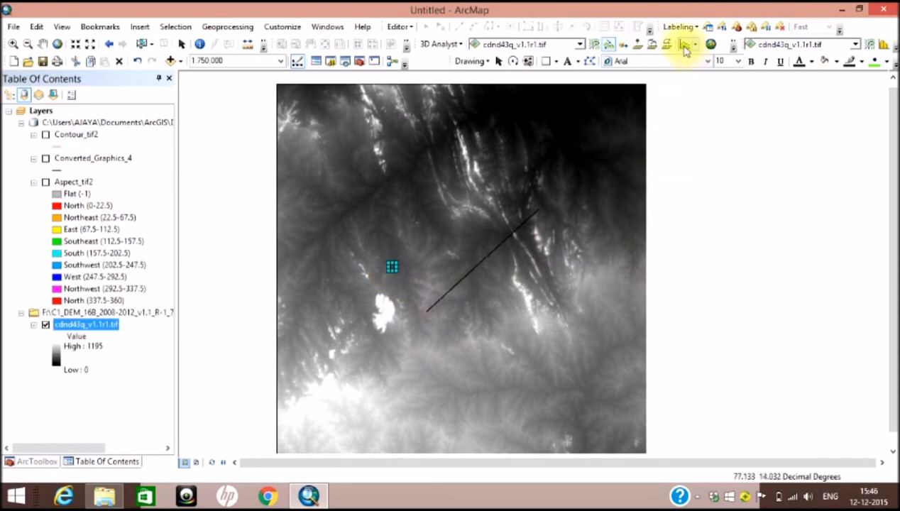
pyautogui.click(685, 44)
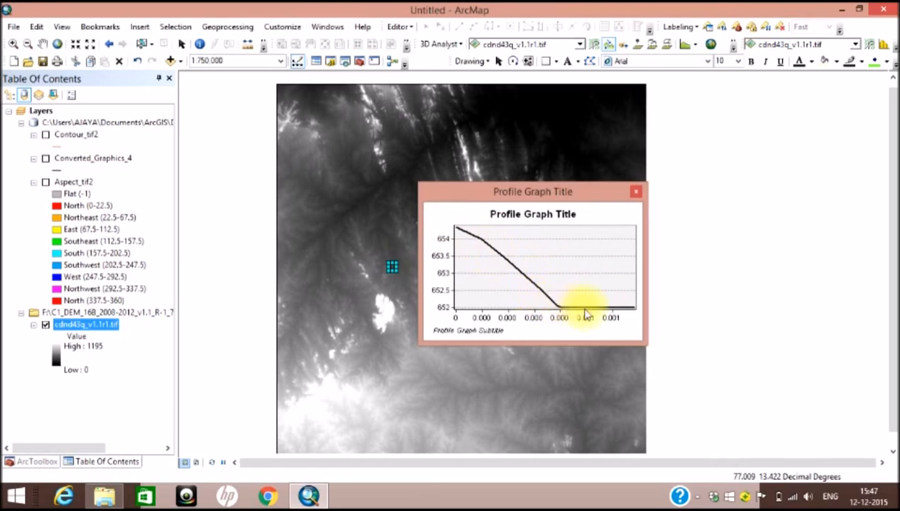
pyautogui.moveTo(532, 190); pyautogui.dragTo(696, 178)
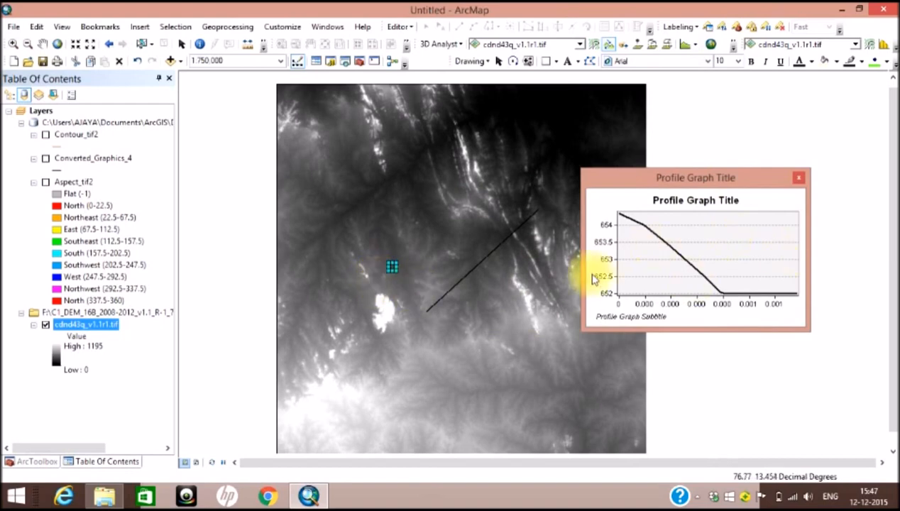
pyautogui.moveTo(707, 118)
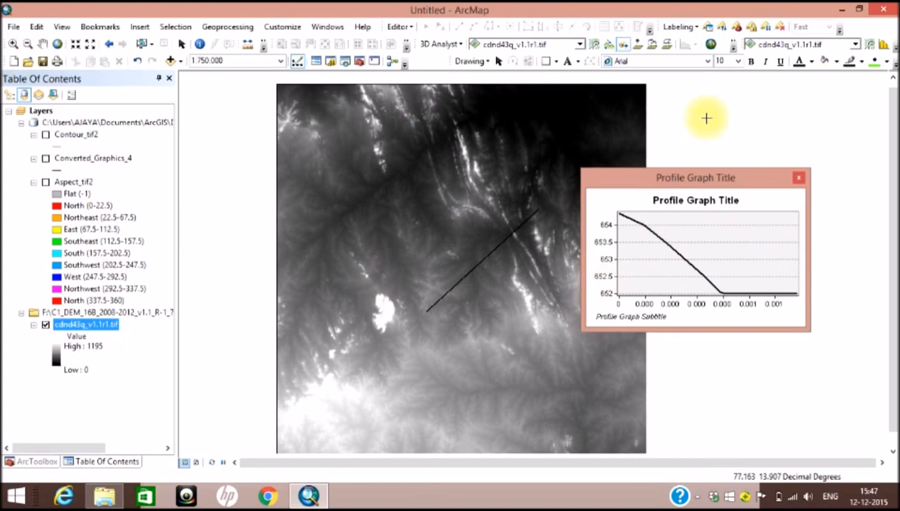
pyautogui.moveTo(670, 105)
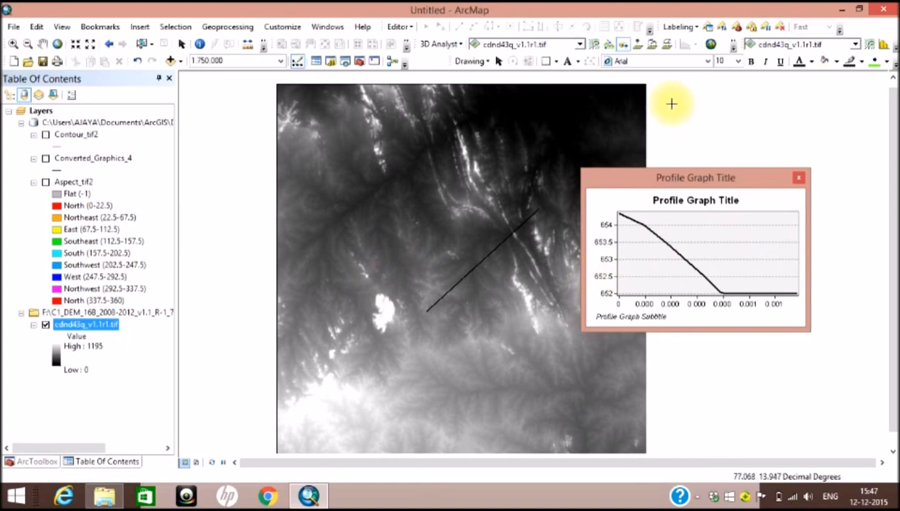
pyautogui.moveTo(622, 44)
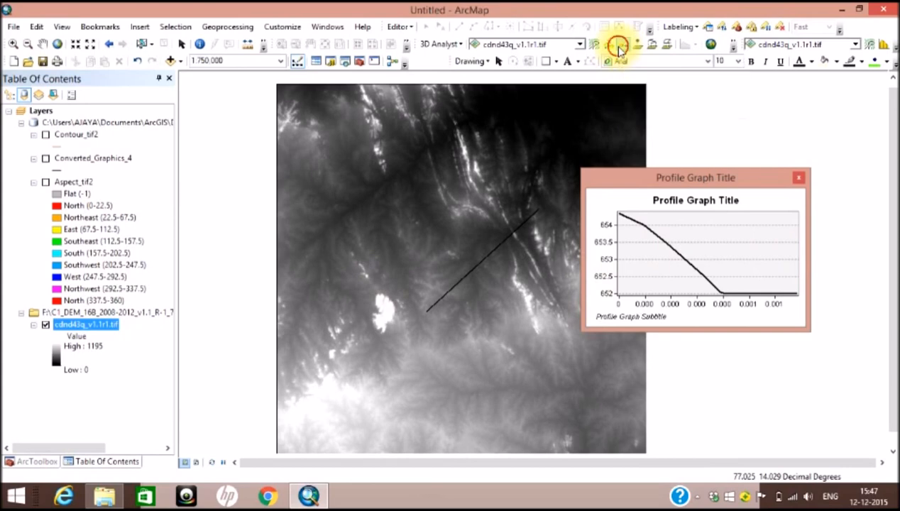
# Draw a line of sight across the upper DEM, review its profile peaking near 800, then close the graph
pyautogui.click(798, 177)
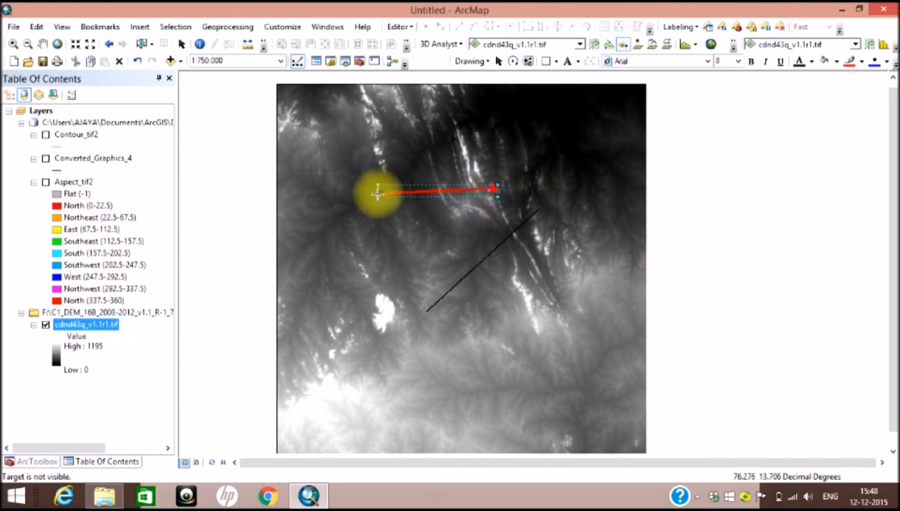
pyautogui.moveTo(674, 71)
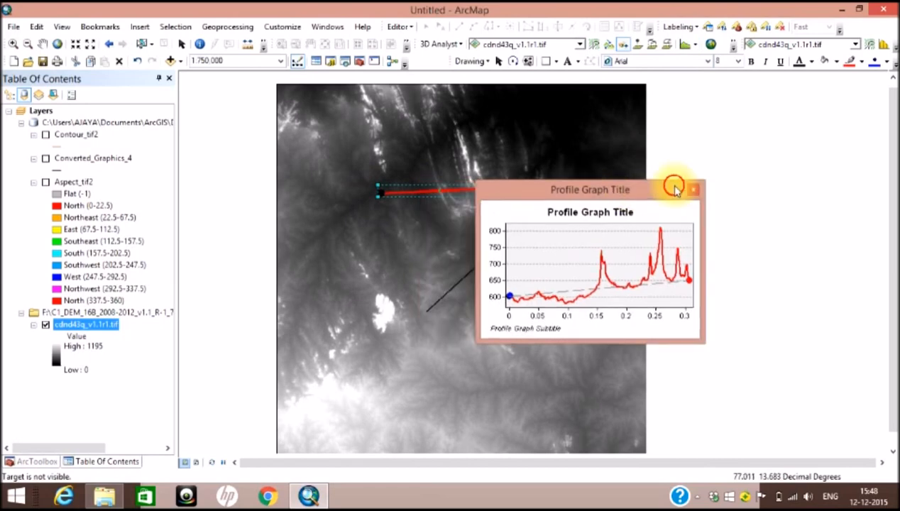
pyautogui.moveTo(591, 190); pyautogui.dragTo(689, 171)
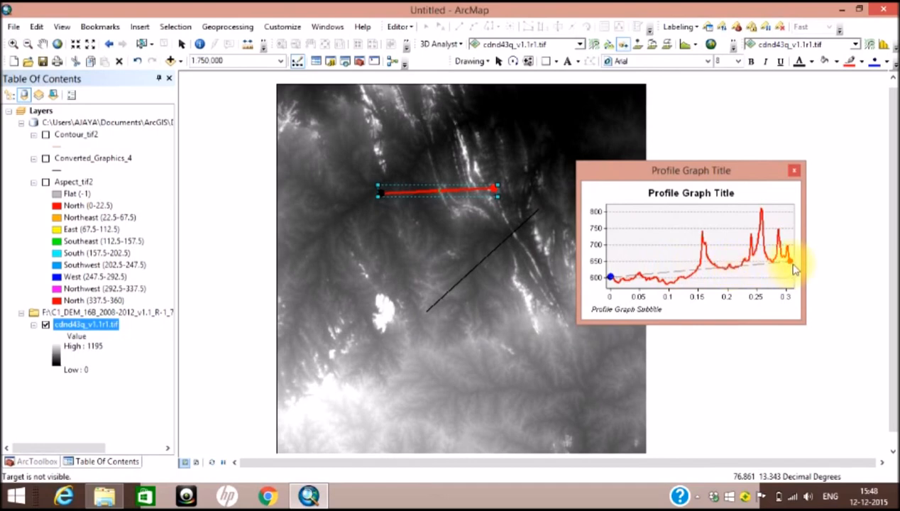
pyautogui.moveTo(642, 279)
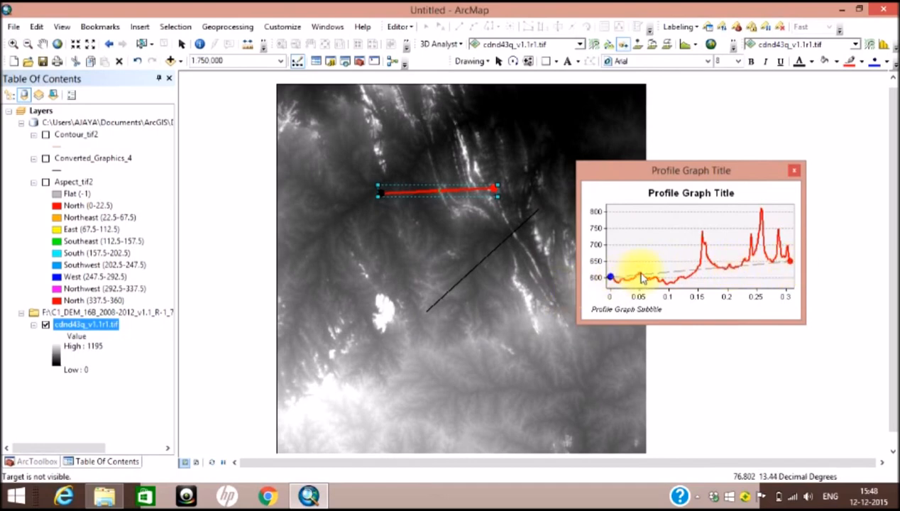
pyautogui.moveTo(673, 290)
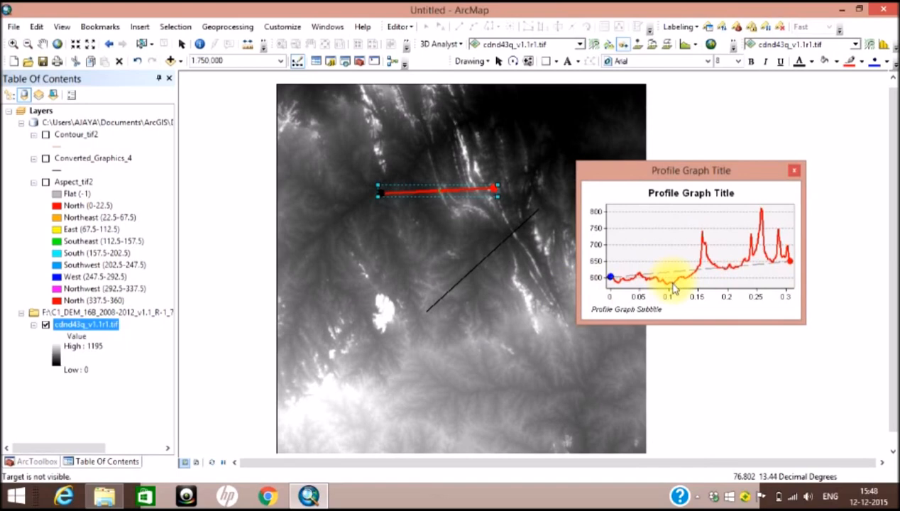
pyautogui.moveTo(818, 139)
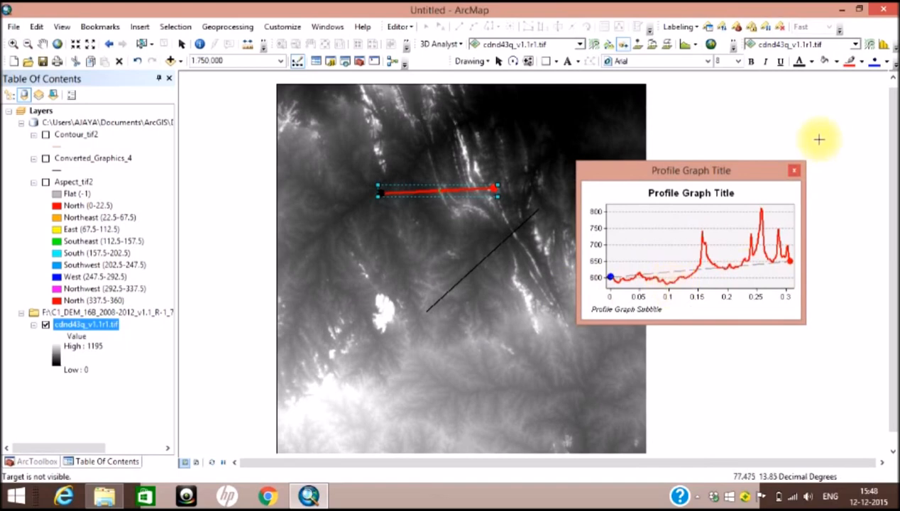
pyautogui.click(795, 171)
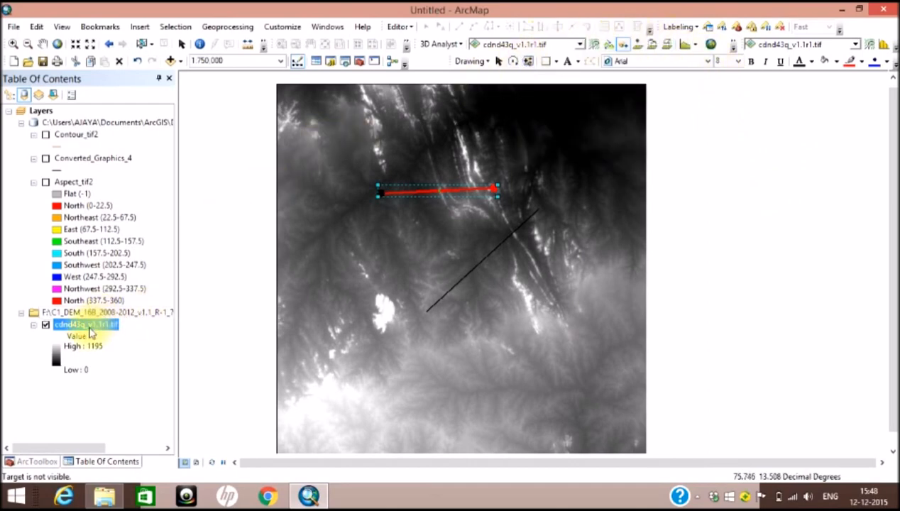
# Bring up the DEM layer's Symbology properties, after one cancelled attempt
pyautogui.rightClick(86, 323)
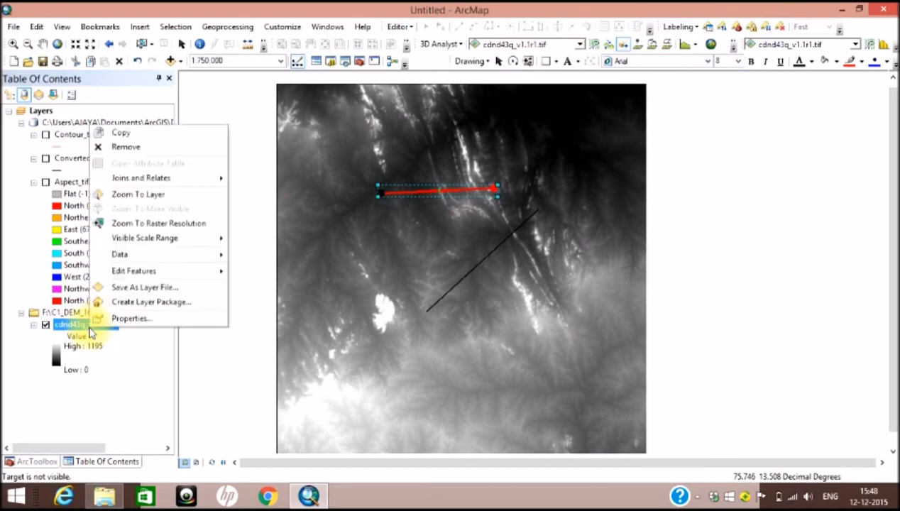
pyautogui.click(131, 318)
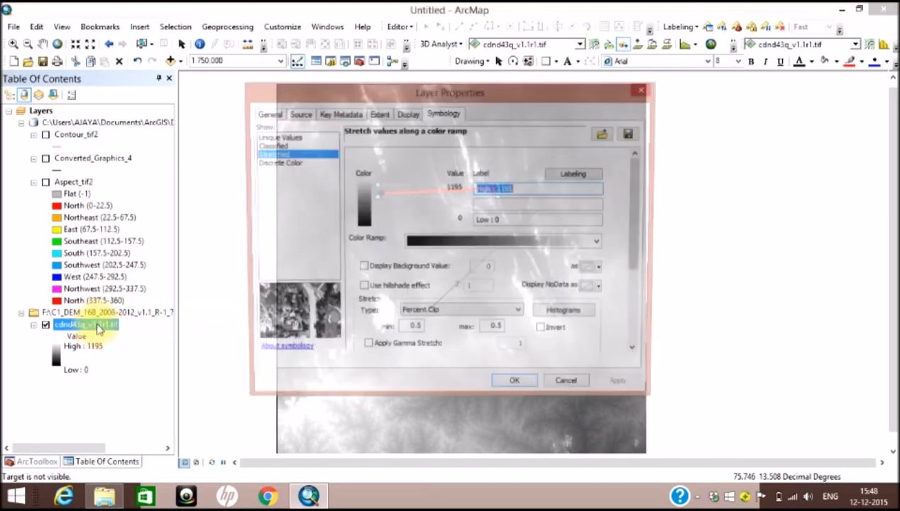
pyautogui.moveTo(450, 92); pyautogui.dragTo(158, 86)
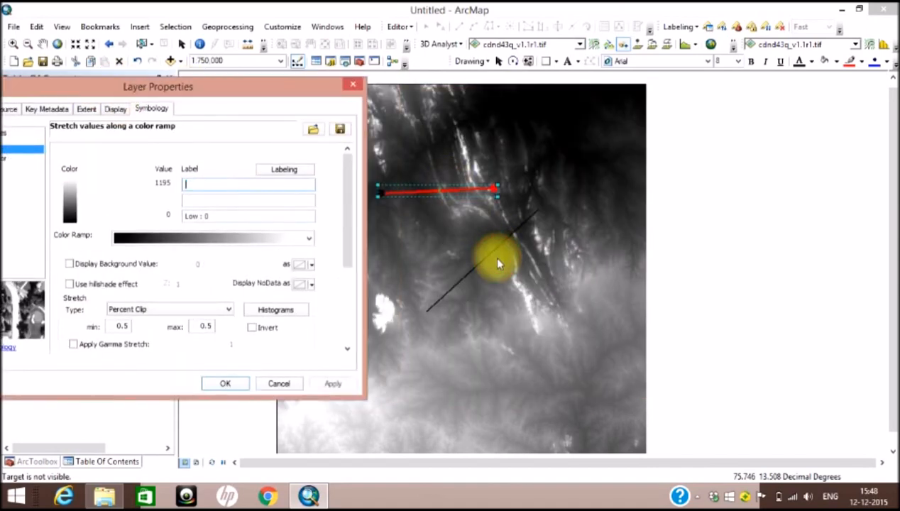
pyautogui.click(224, 383)
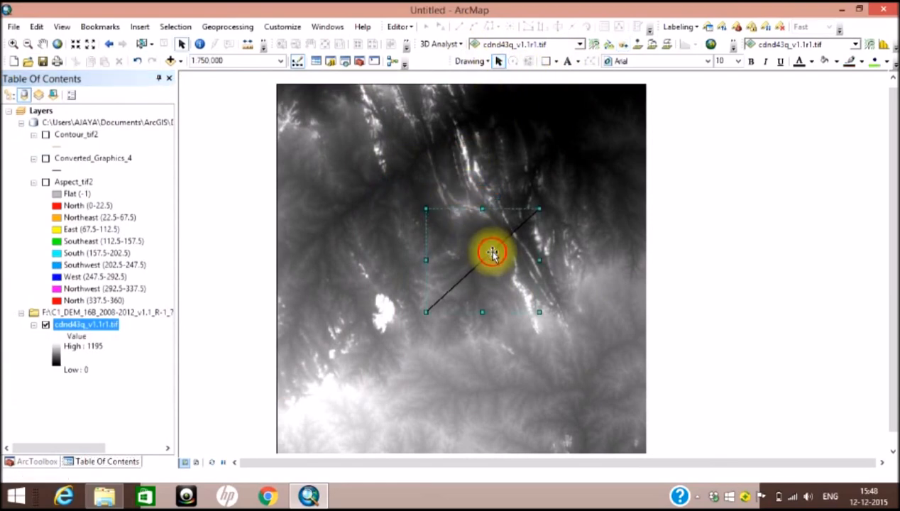
pyautogui.rightClick(85, 323)
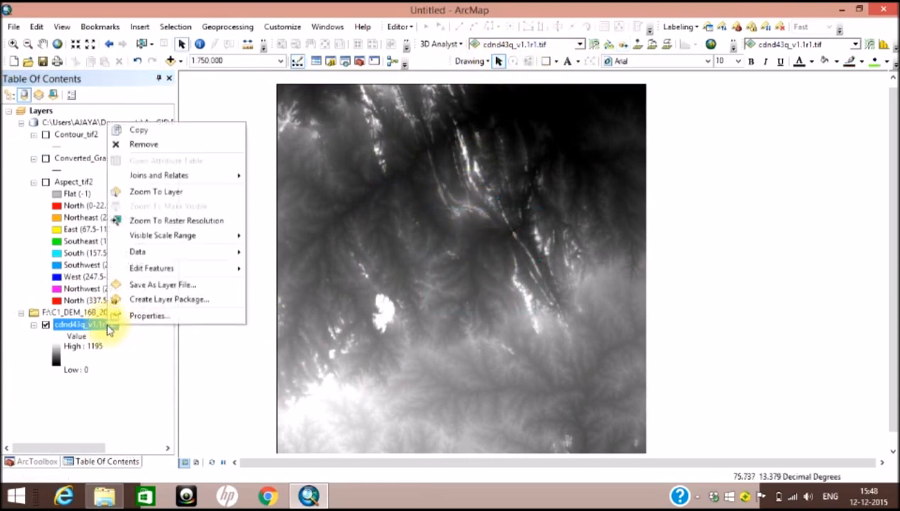
pyautogui.click(147, 316)
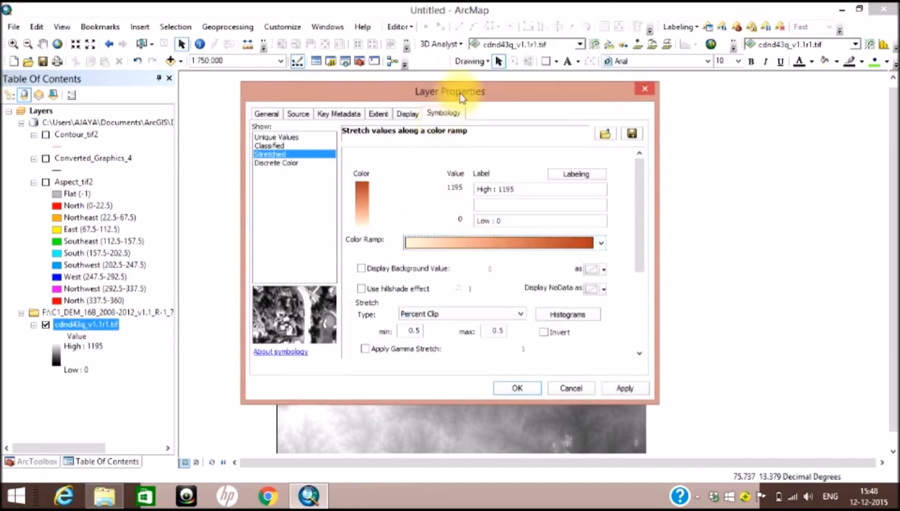
# Apply the red-yellow-green stretched colour ramp to the DEM
pyautogui.click(601, 243)
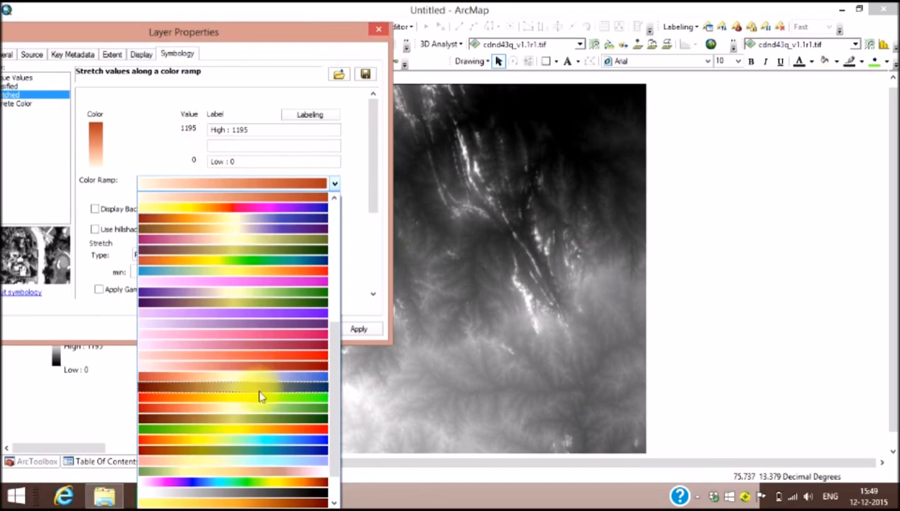
pyautogui.click(234, 395)
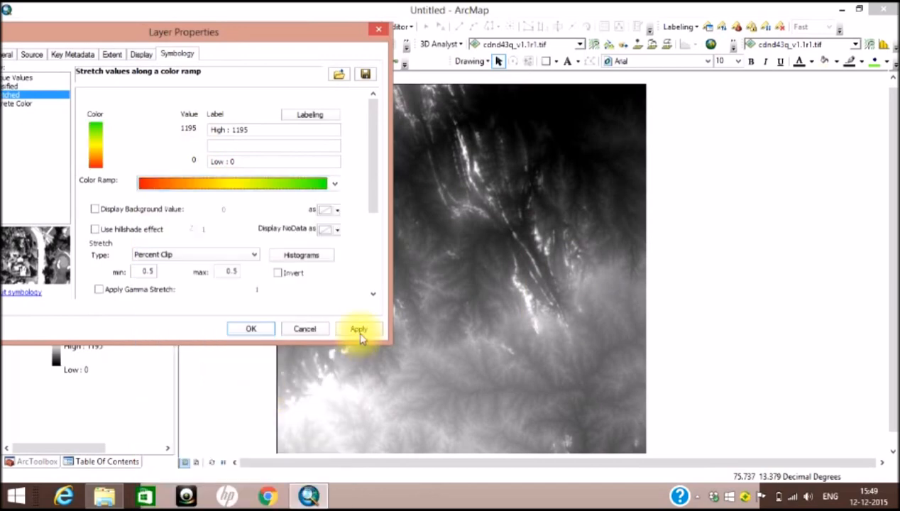
pyautogui.click(358, 329)
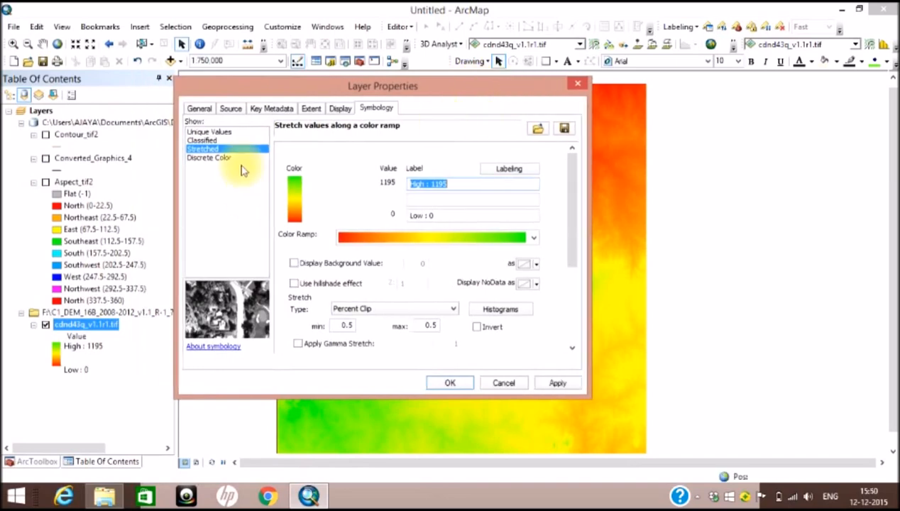
# Switch the DEM to Classified symbology with five Natural Breaks classes and a green-to-brown terrain ramp
pyautogui.click(201, 140)
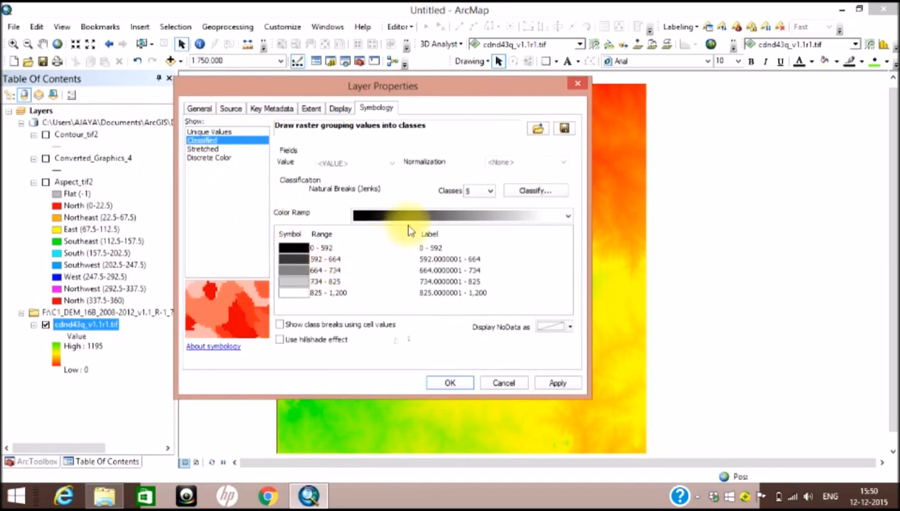
pyautogui.click(568, 215)
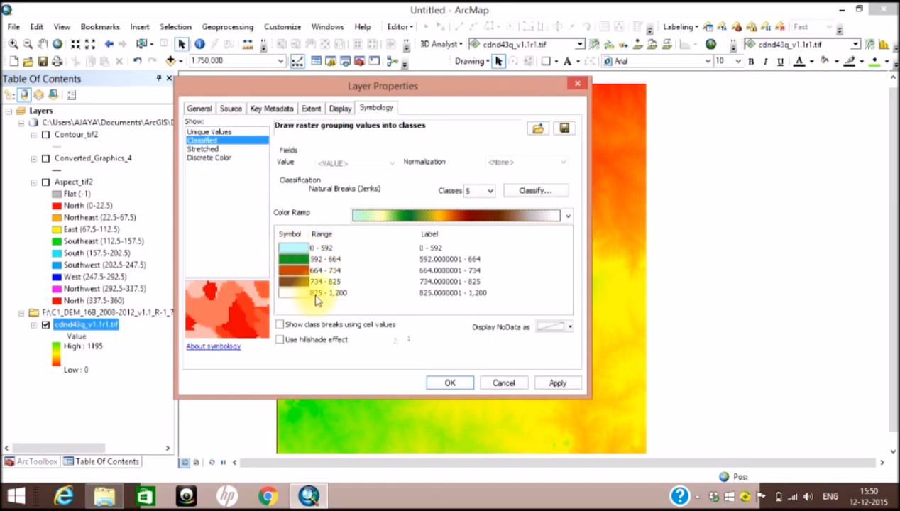
pyautogui.moveTo(355, 299)
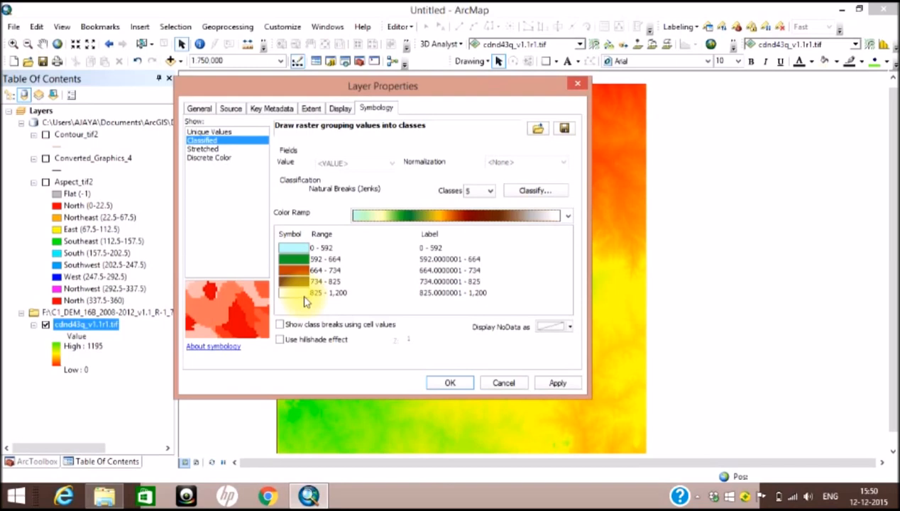
pyautogui.click(449, 384)
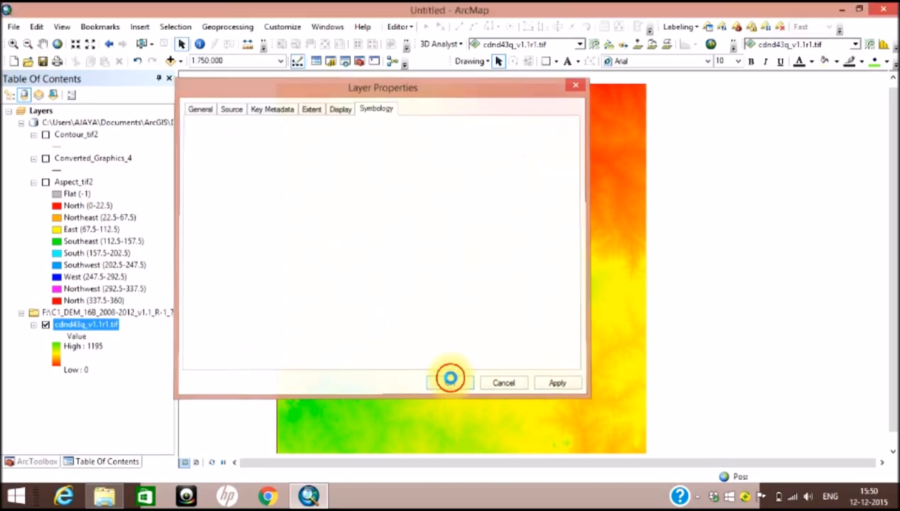
# Confirm the five-class elevation symbology and begin renaming the 734–825 legend class
pyautogui.click(450, 383)
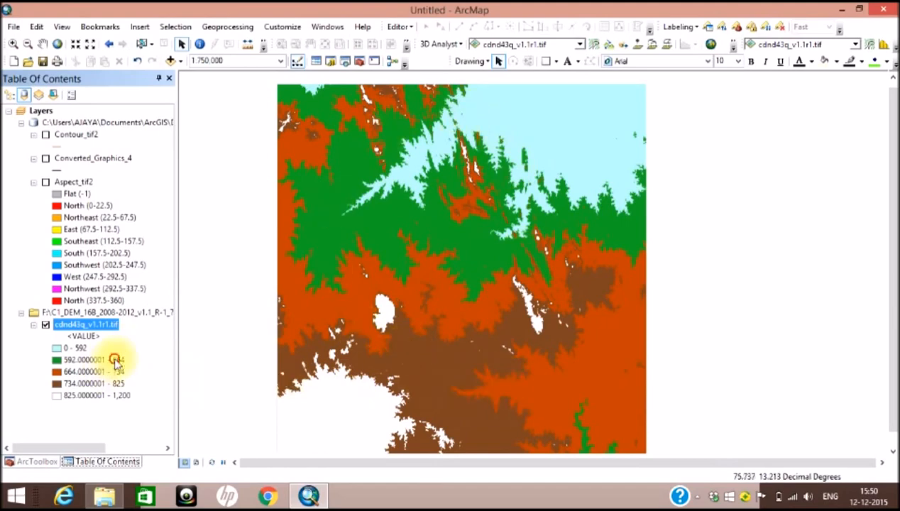
pyautogui.click(92, 383)
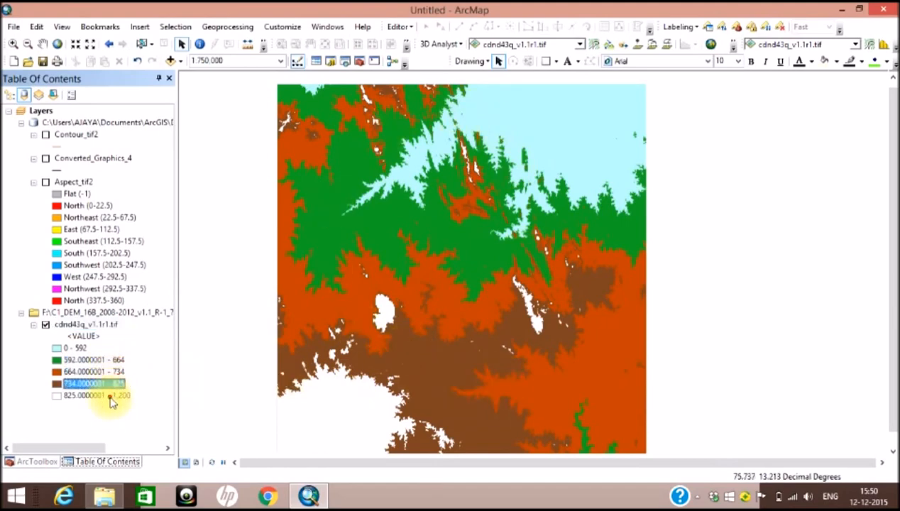